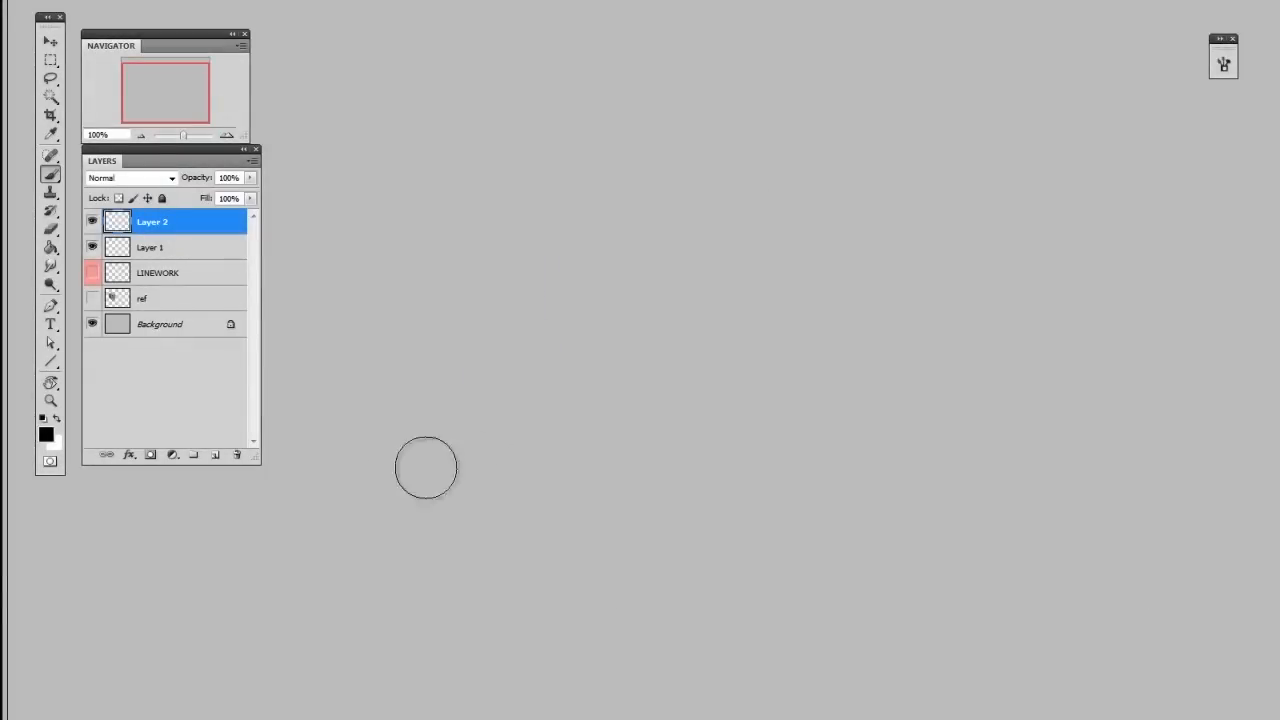
# - Paint long soft black diagonal strokes across the empty grey canvas on Layer 2
pyautogui.moveTo(425, 467); pyautogui.dragTo(995, 225)
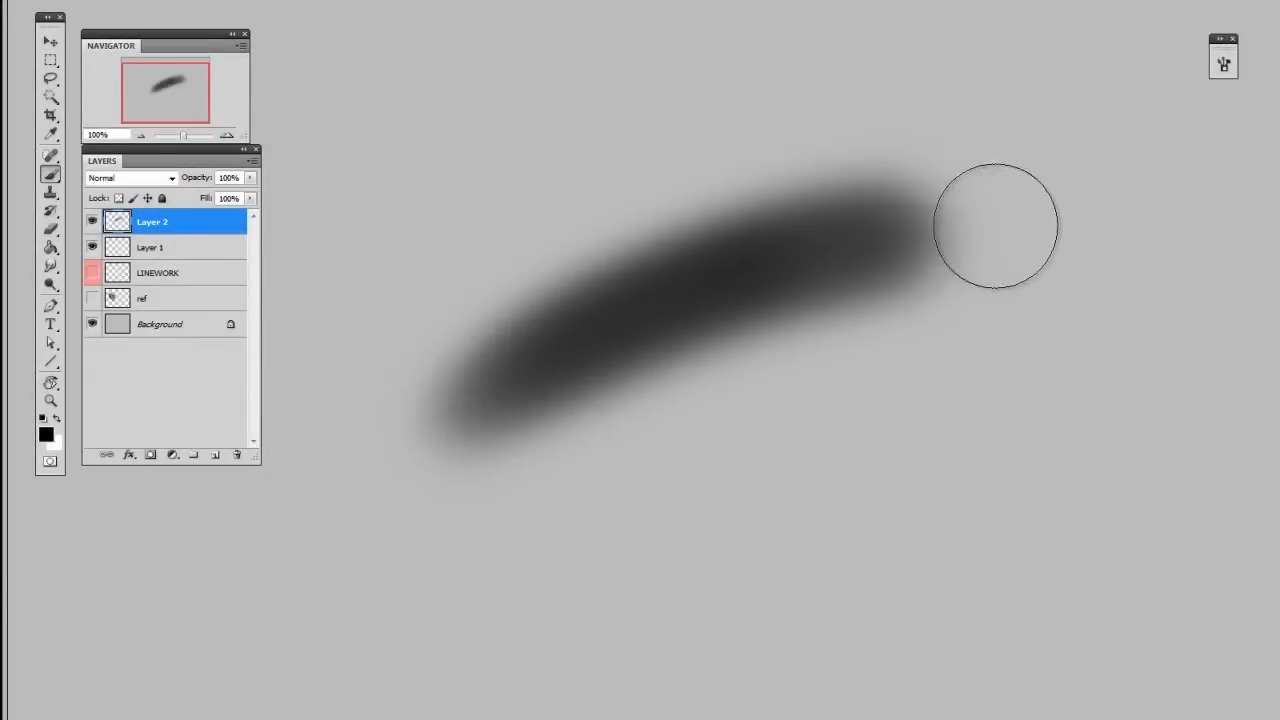
pyautogui.moveTo(995, 225); pyautogui.dragTo(762, 318)
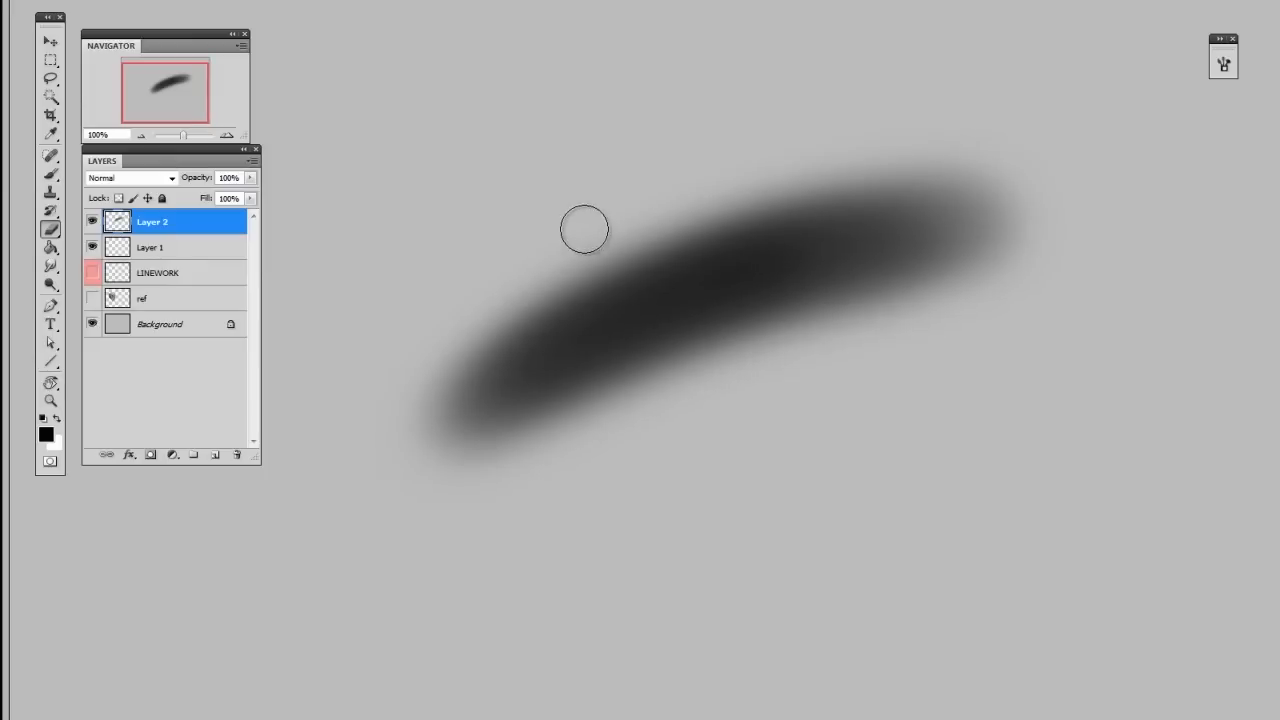
pyautogui.moveTo(584, 229); pyautogui.dragTo(1011, 296)
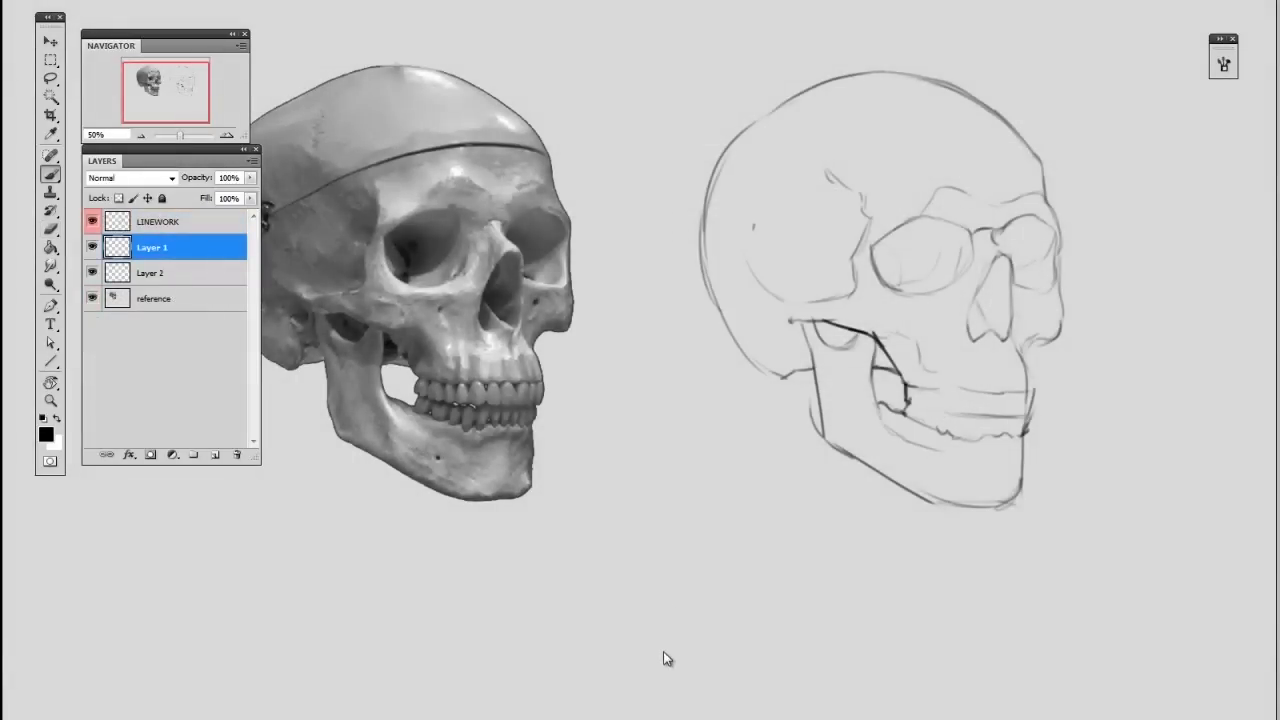
pyautogui.moveTo(656, 683)
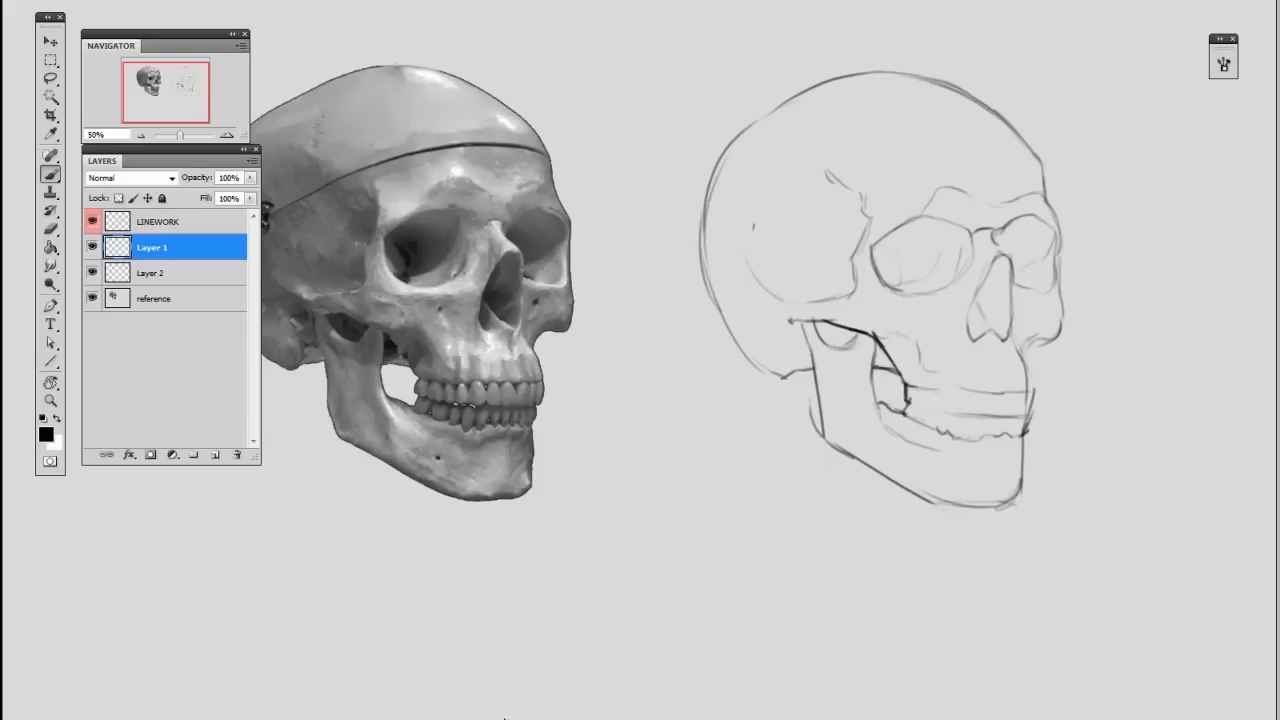
pyautogui.moveTo(638, 575)
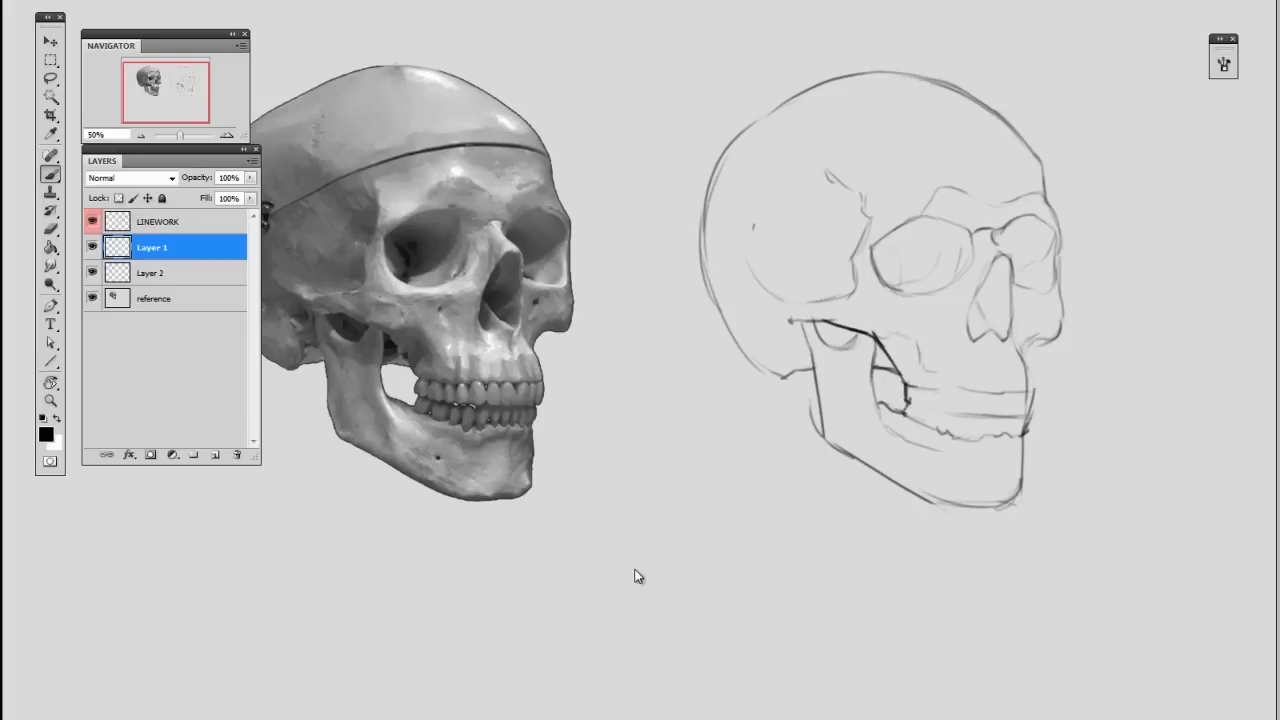
pyautogui.moveTo(622, 532)
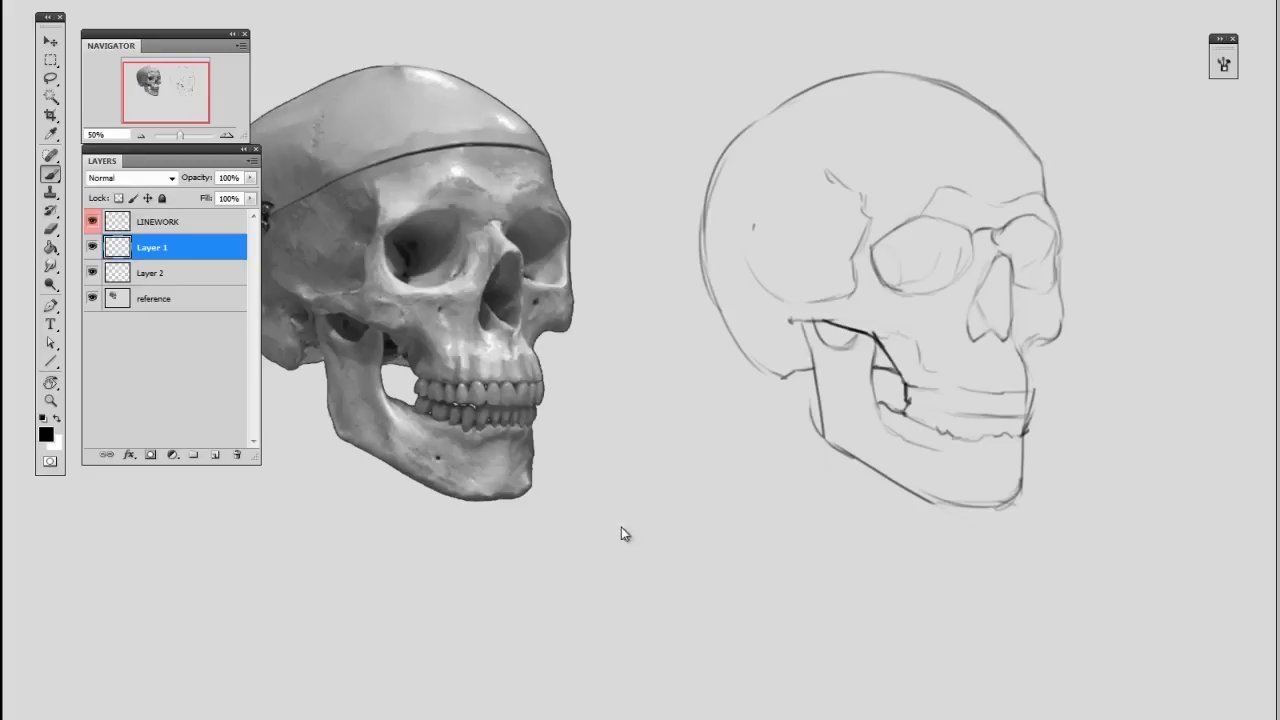
# - Select the LINEWORK layer and add the new empty Layer 3 above it
pyautogui.click(157, 221)
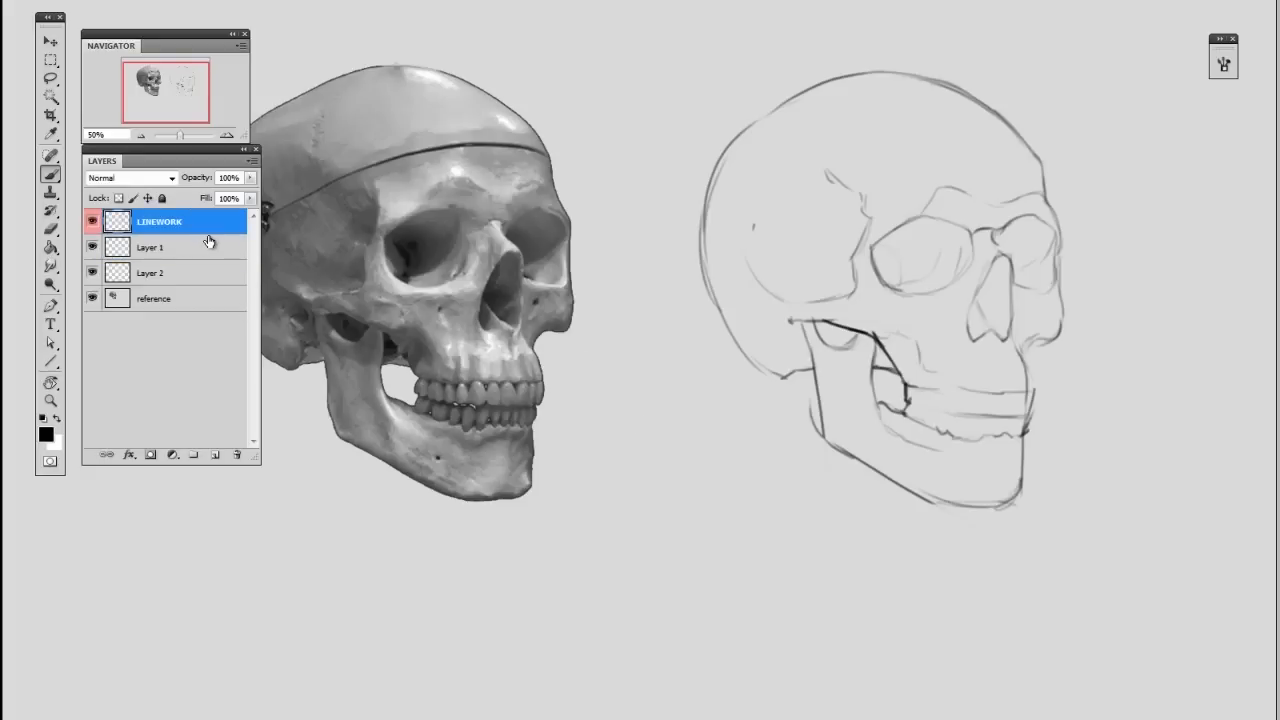
pyautogui.moveTo(204, 248)
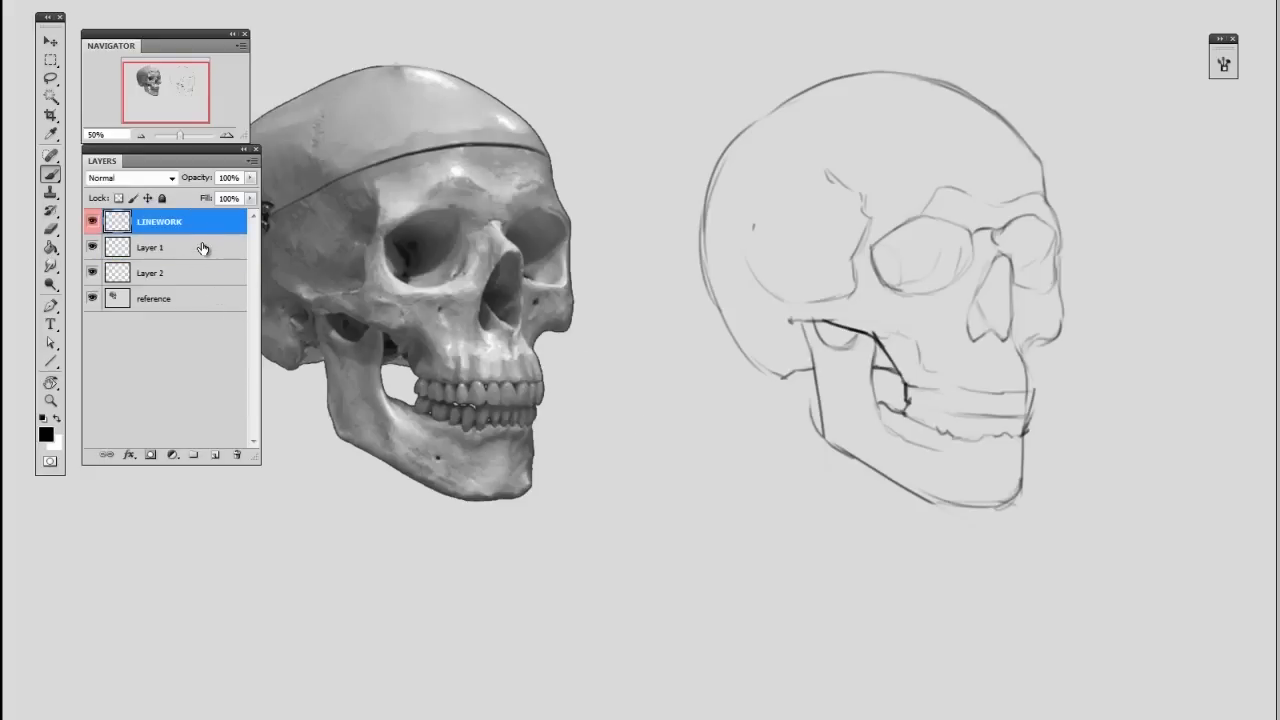
pyautogui.click(151, 247)
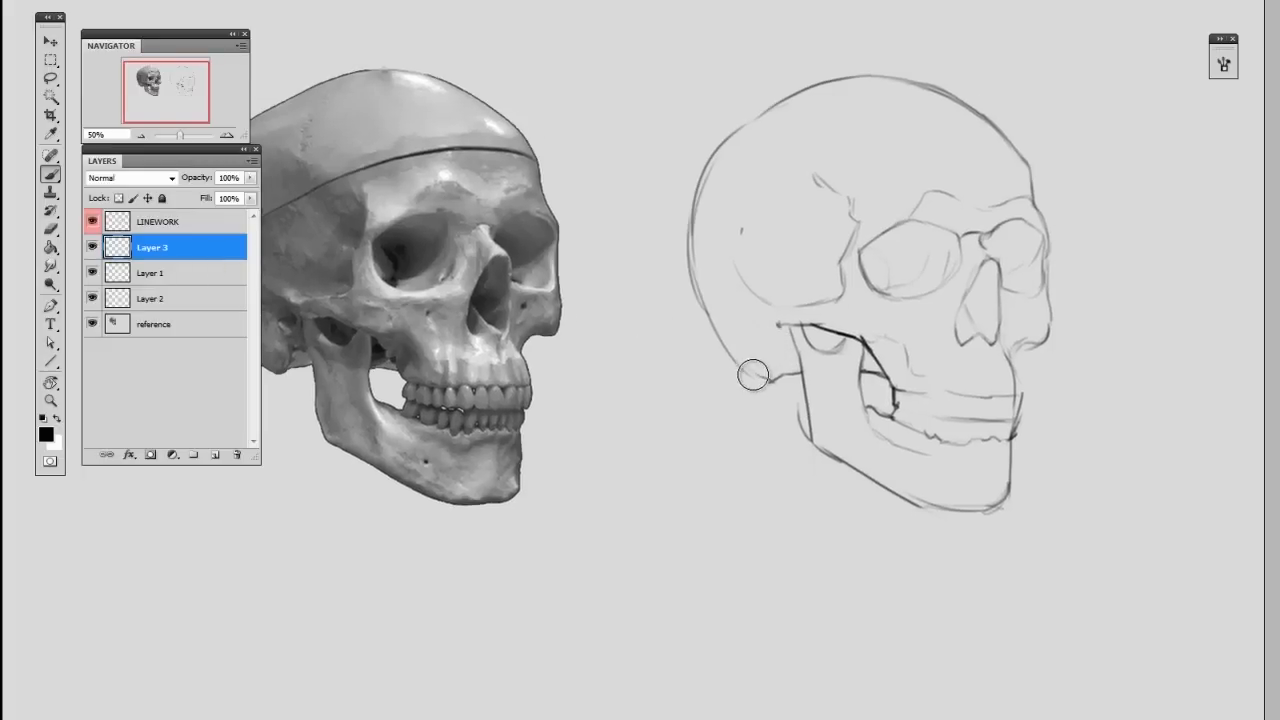
pyautogui.moveTo(640, 374)
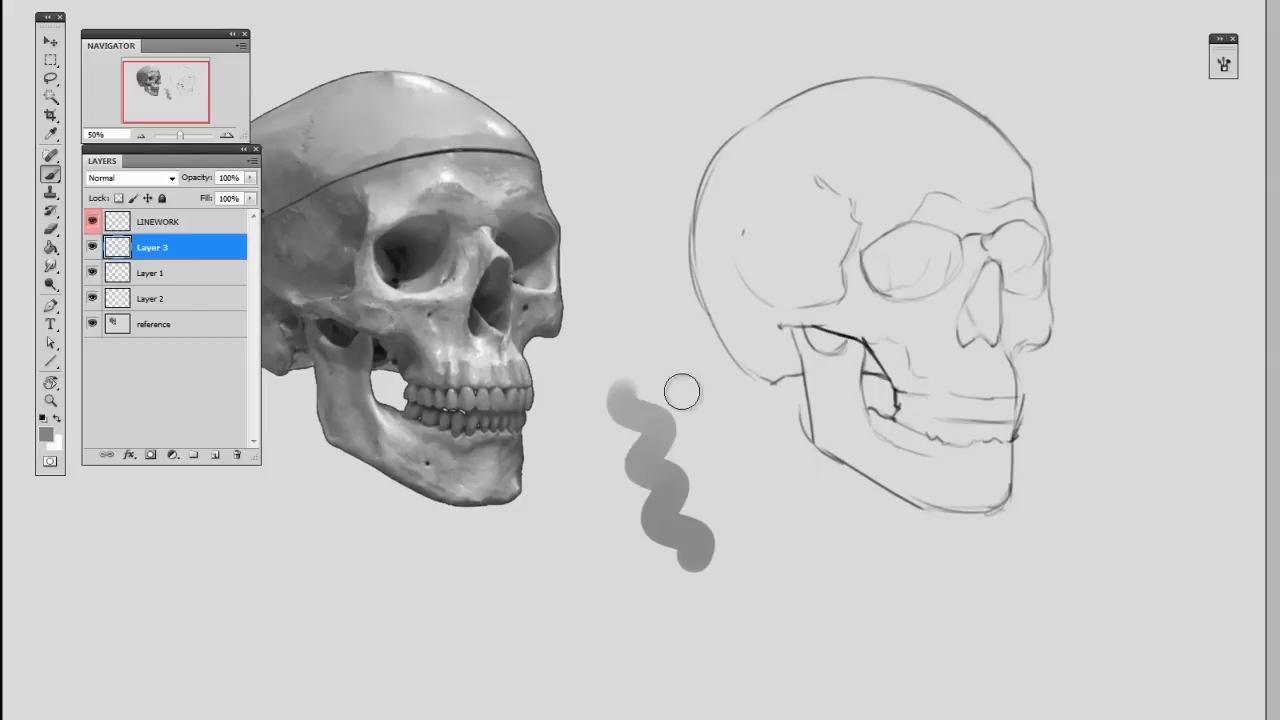
# - Paint flat mid-gray shadow over the back and side of the drawn cranium toward the jaw
pyautogui.moveTo(682, 391); pyautogui.dragTo(667, 570)
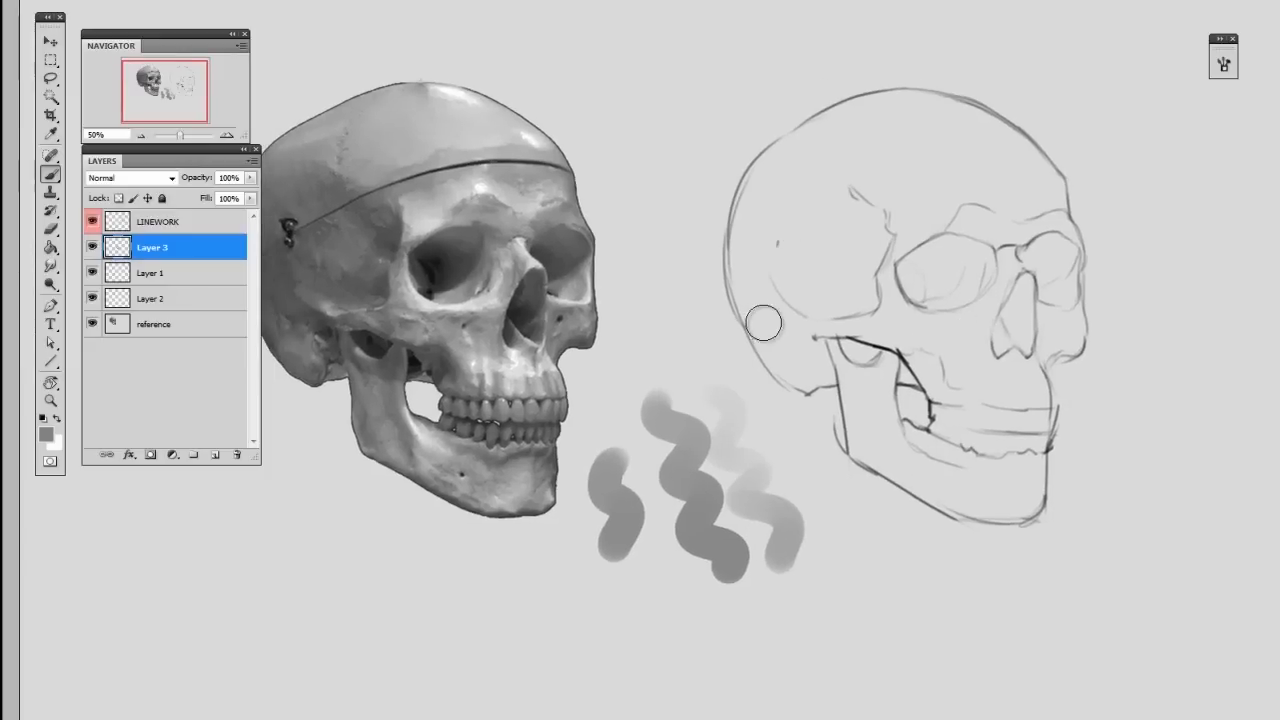
pyautogui.moveTo(765, 322); pyautogui.dragTo(747, 295)
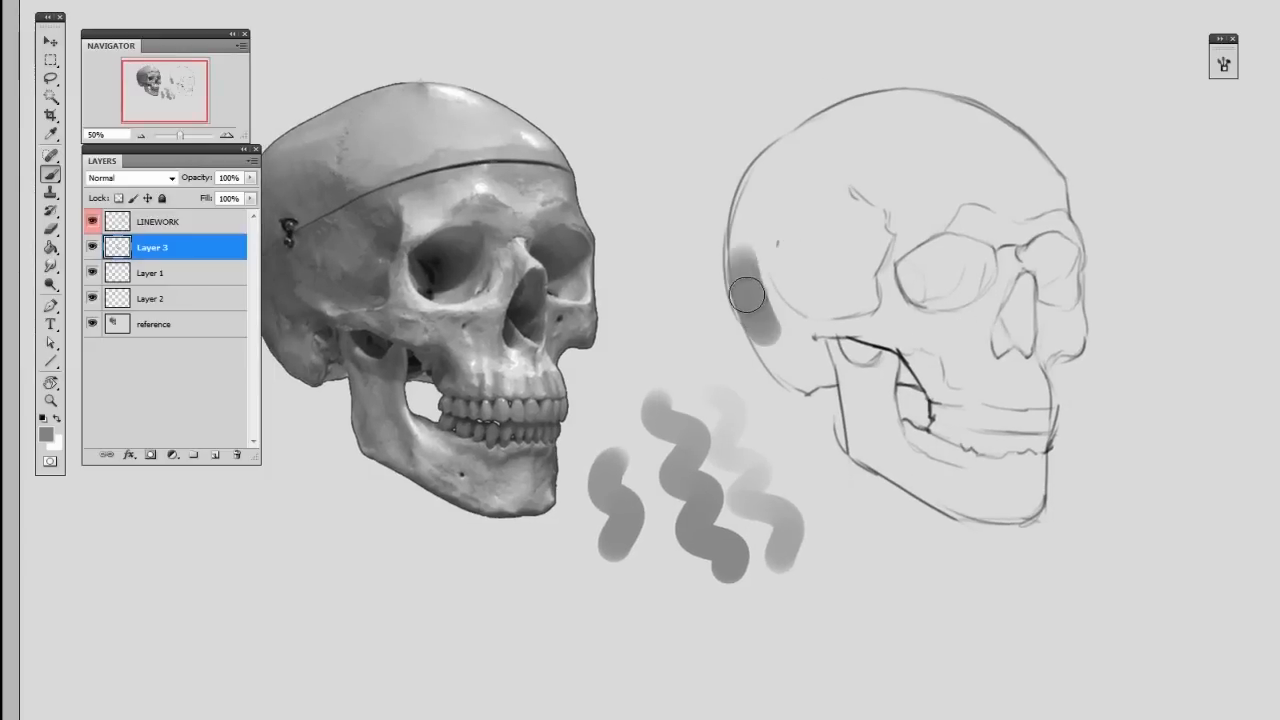
pyautogui.moveTo(748, 295); pyautogui.dragTo(848, 370)
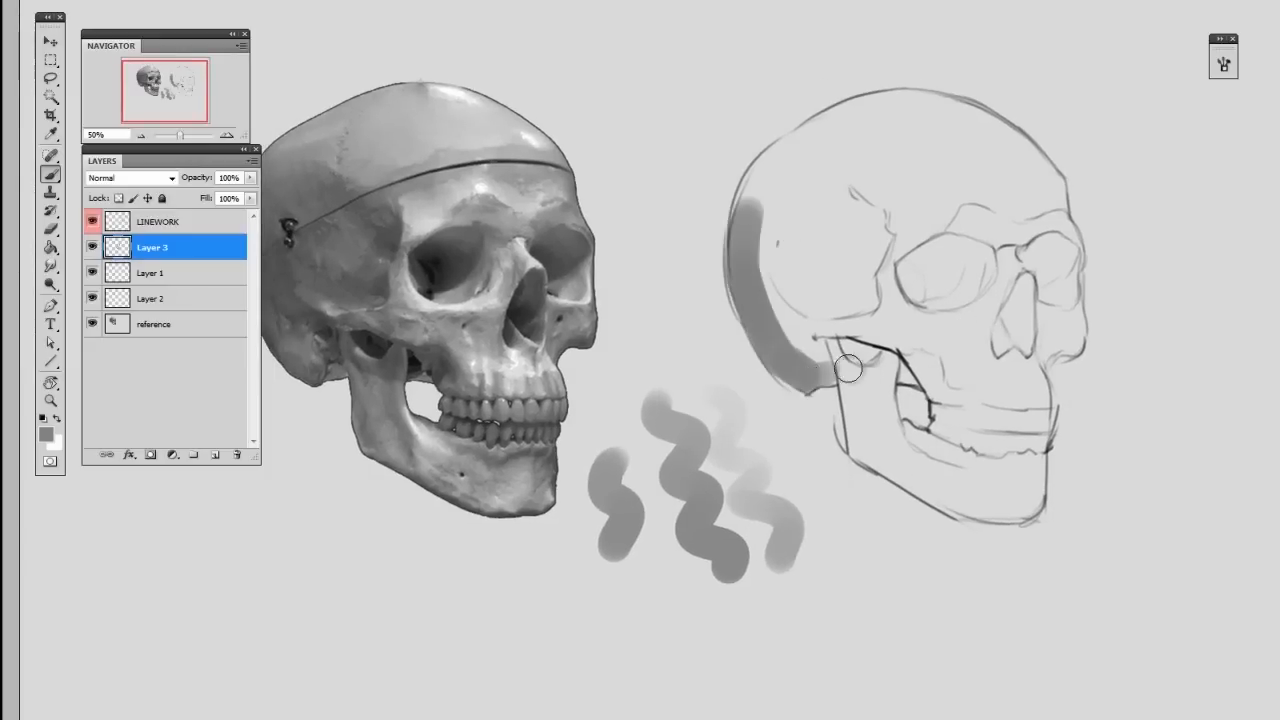
pyautogui.moveTo(845, 370); pyautogui.dragTo(770, 267)
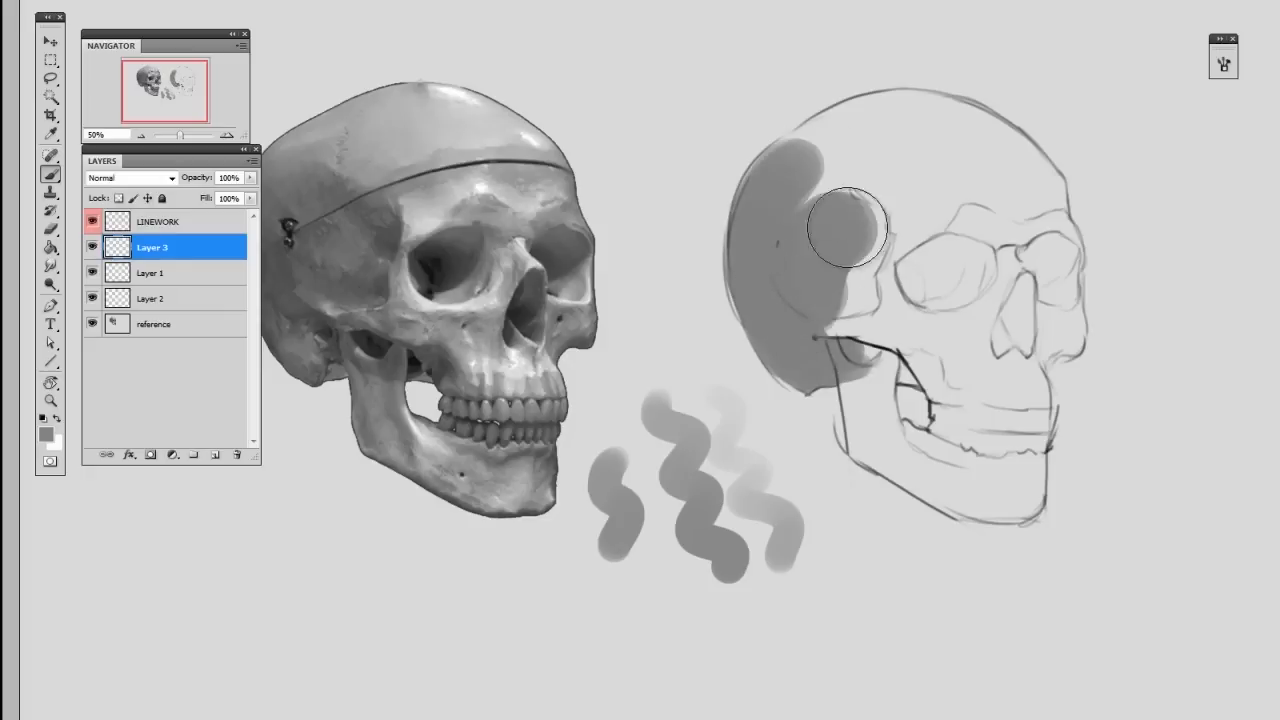
pyautogui.moveTo(850, 230); pyautogui.dragTo(857, 421)
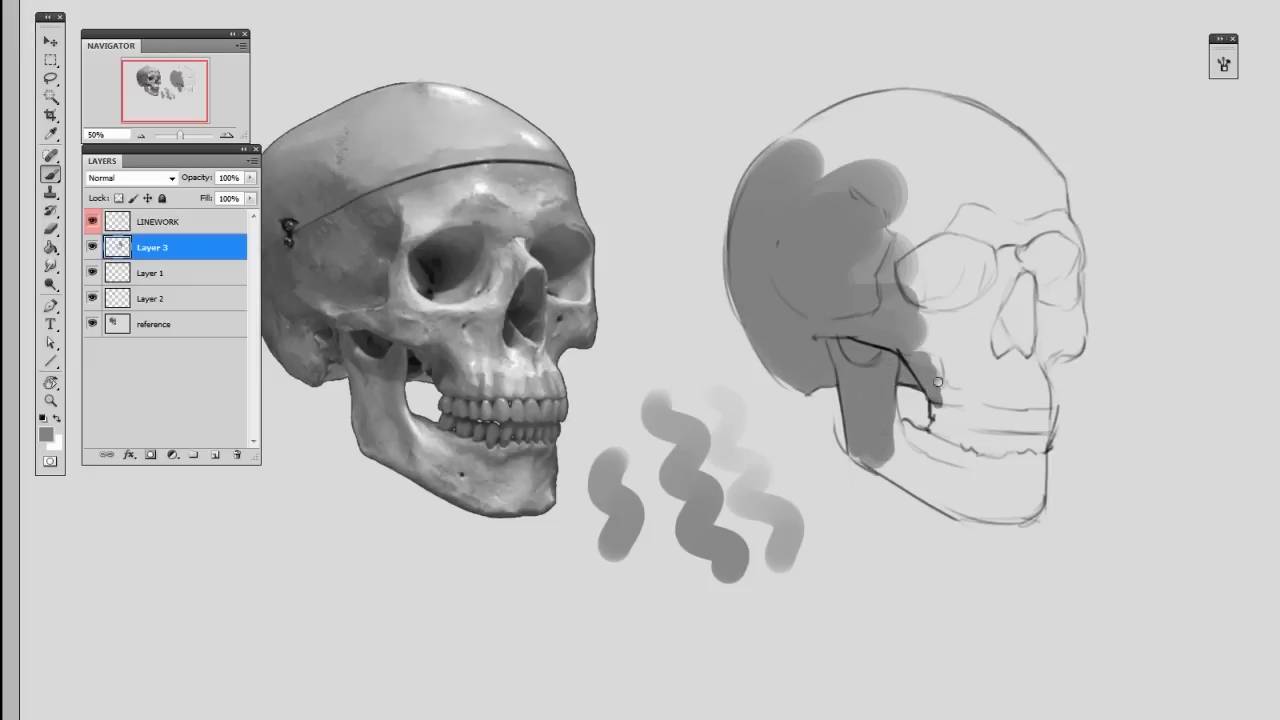
# - Extend the gray mass across the cheekbone and lower jaw, evening out the cranium tone
pyautogui.moveTo(935, 382); pyautogui.dragTo(870, 255)
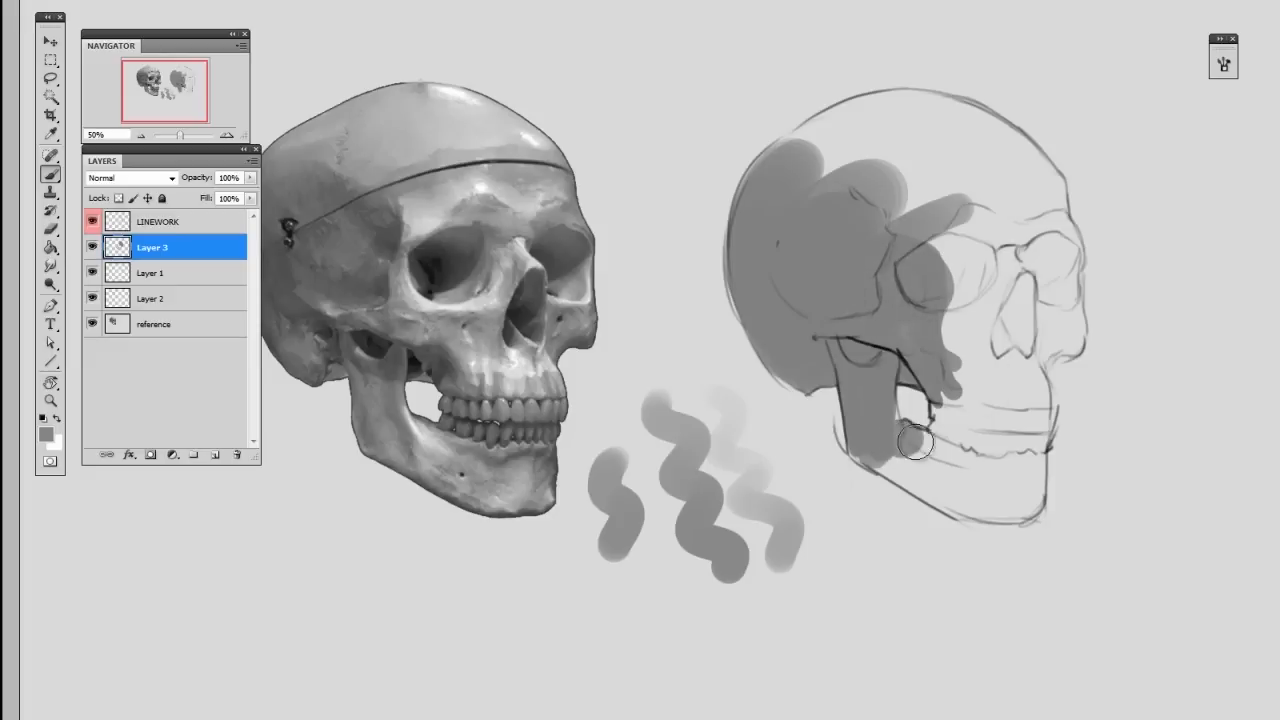
pyautogui.moveTo(915, 443); pyautogui.dragTo(930, 478)
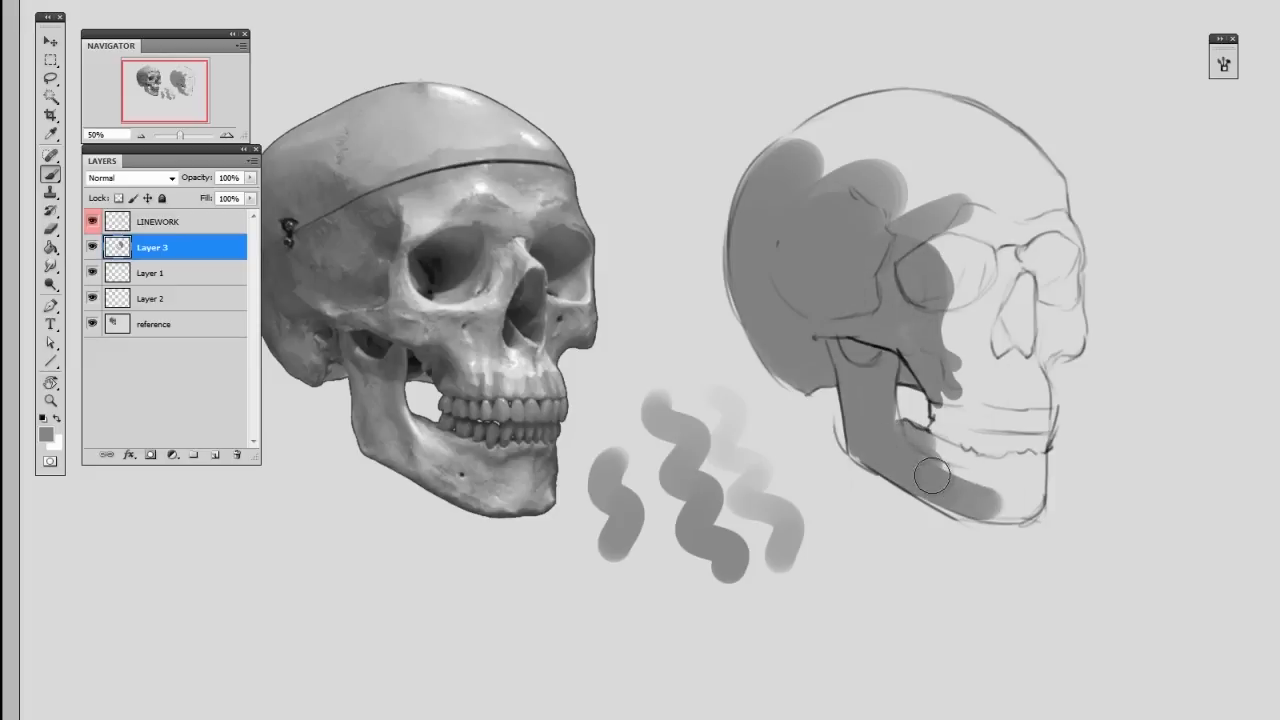
pyautogui.moveTo(930, 476); pyautogui.dragTo(938, 445)
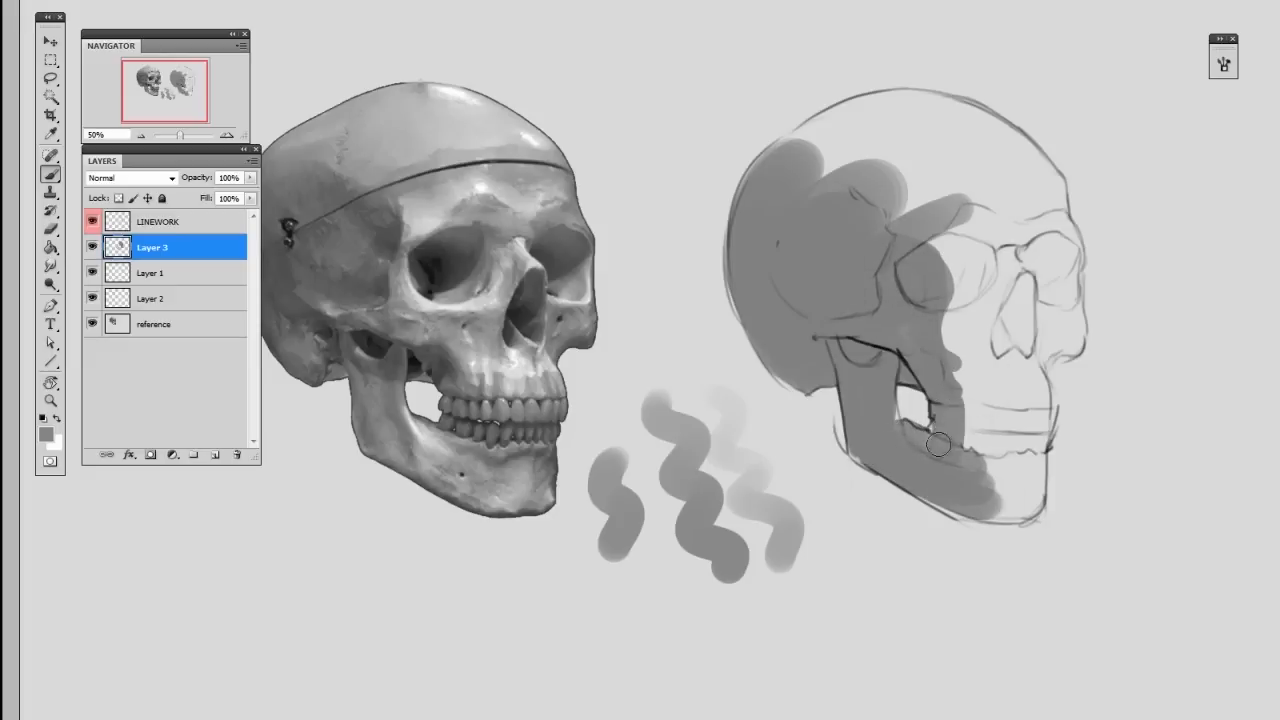
pyautogui.moveTo(940, 445); pyautogui.dragTo(853, 265)
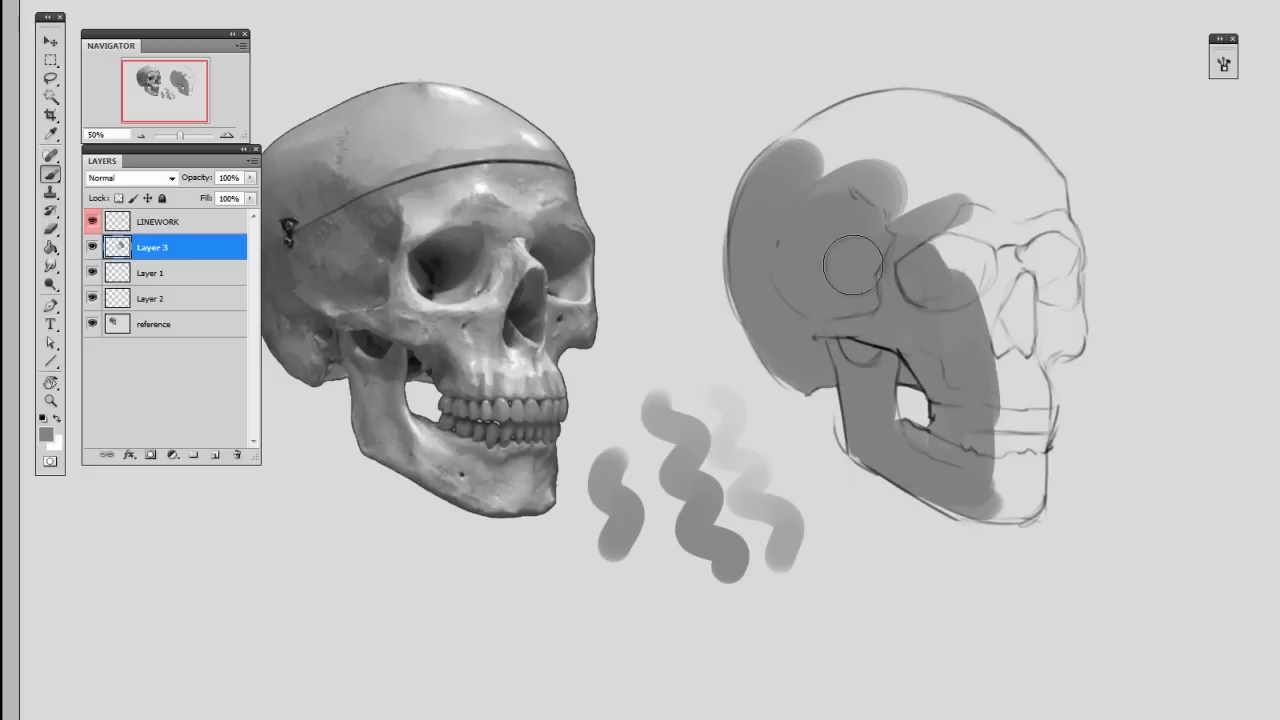
pyautogui.moveTo(853, 265); pyautogui.dragTo(805, 215)
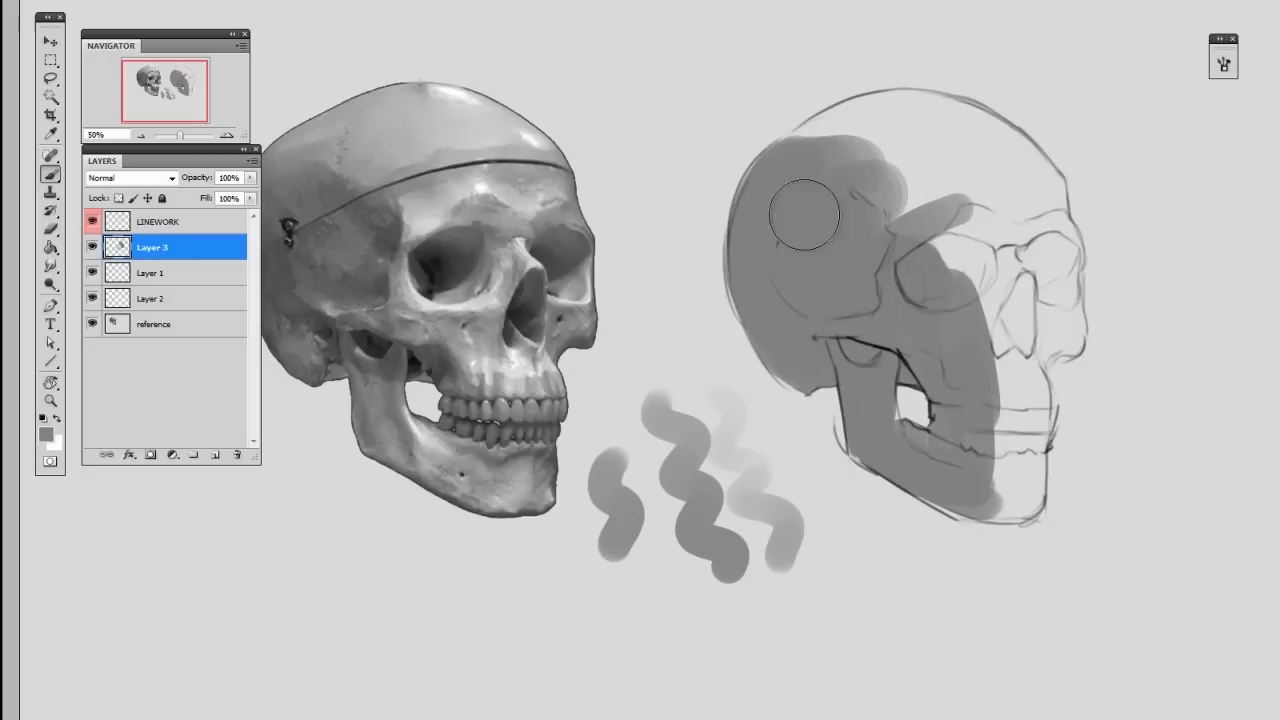
pyautogui.moveTo(805, 215); pyautogui.dragTo(925, 300)
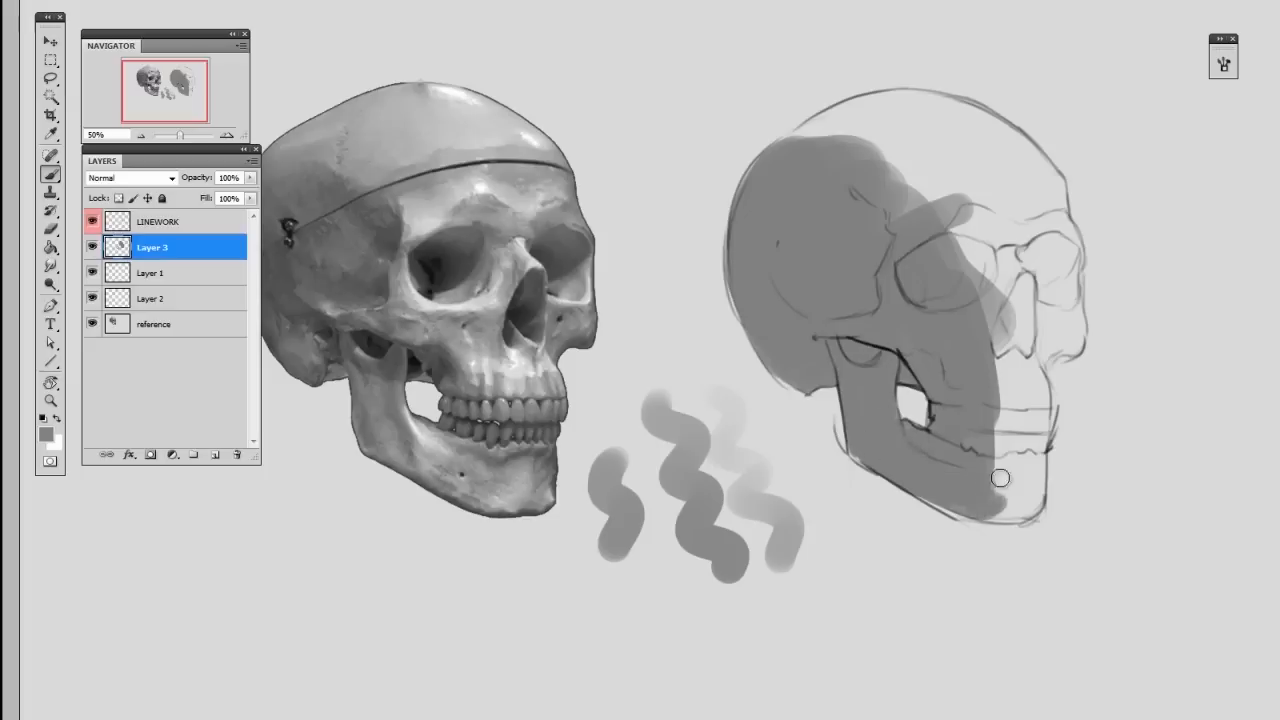
pyautogui.moveTo(973, 480)
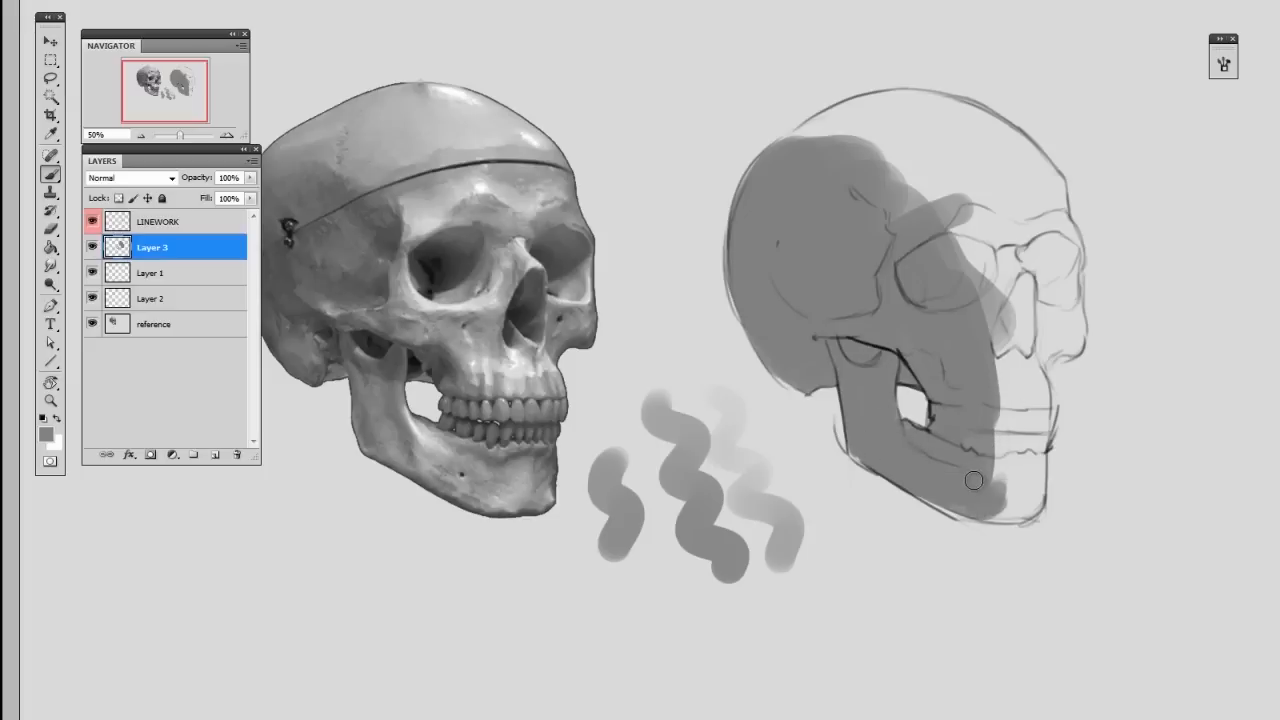
pyautogui.moveTo(1000, 470)
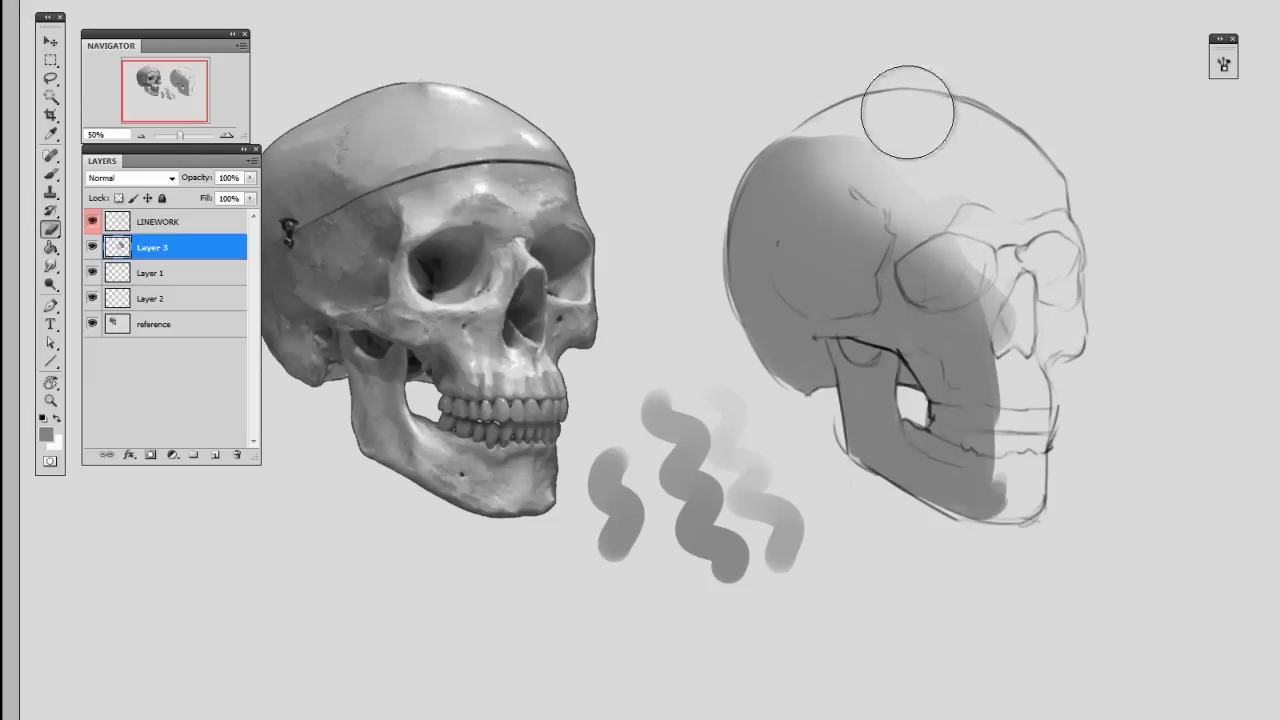
# - Soft-erase the shadow edges along the cranium top, eye area, lower jaw and chin
pyautogui.moveTo(905, 115); pyautogui.dragTo(875, 290)
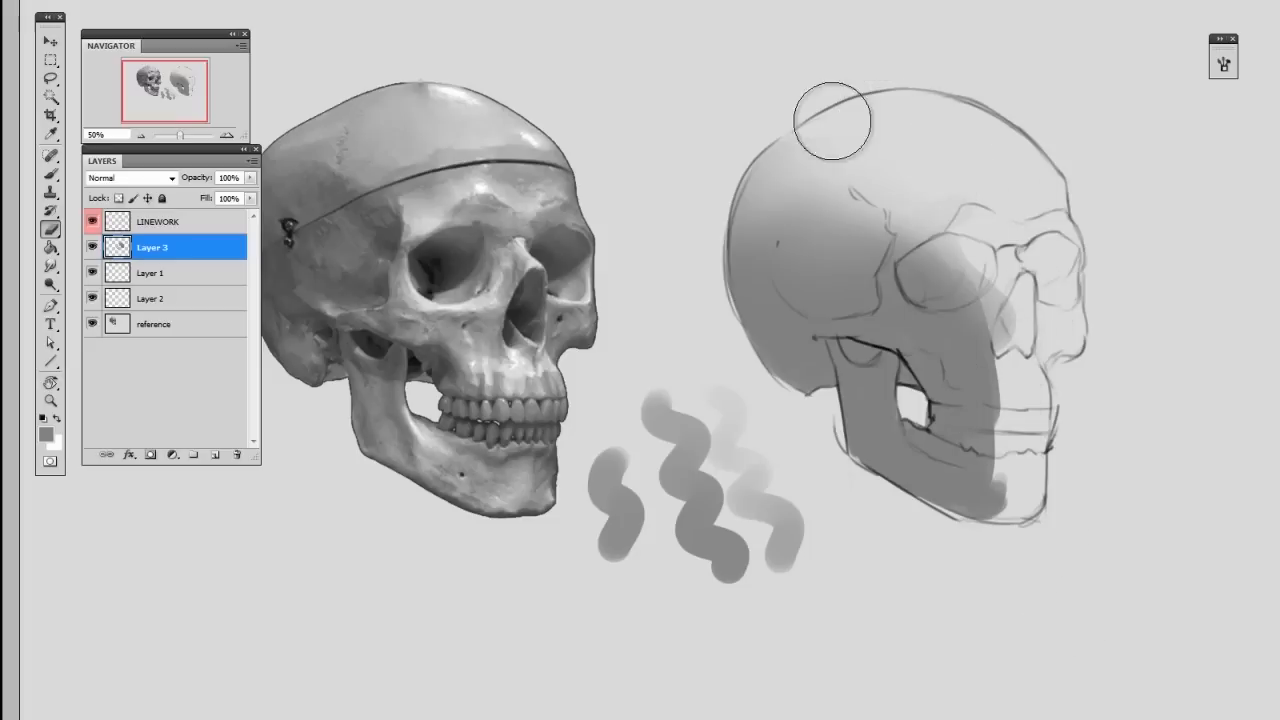
pyautogui.moveTo(830, 120); pyautogui.dragTo(970, 300)
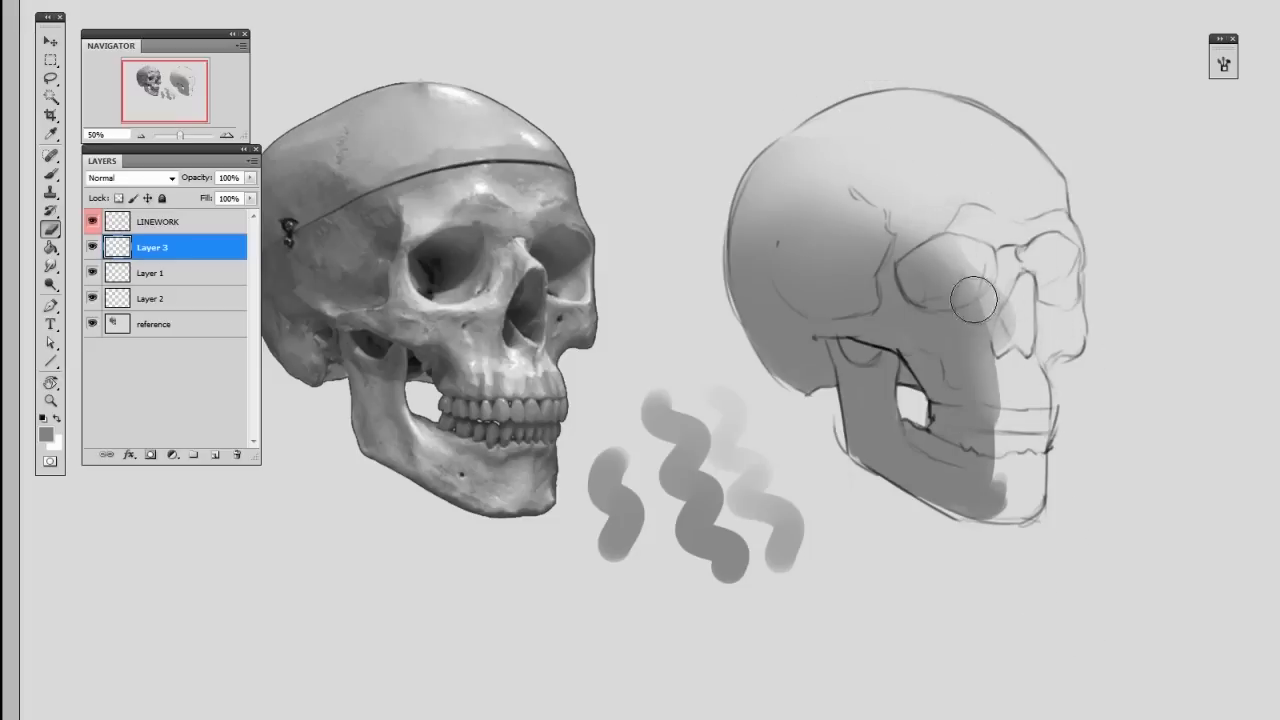
pyautogui.moveTo(975, 300); pyautogui.dragTo(995, 282)
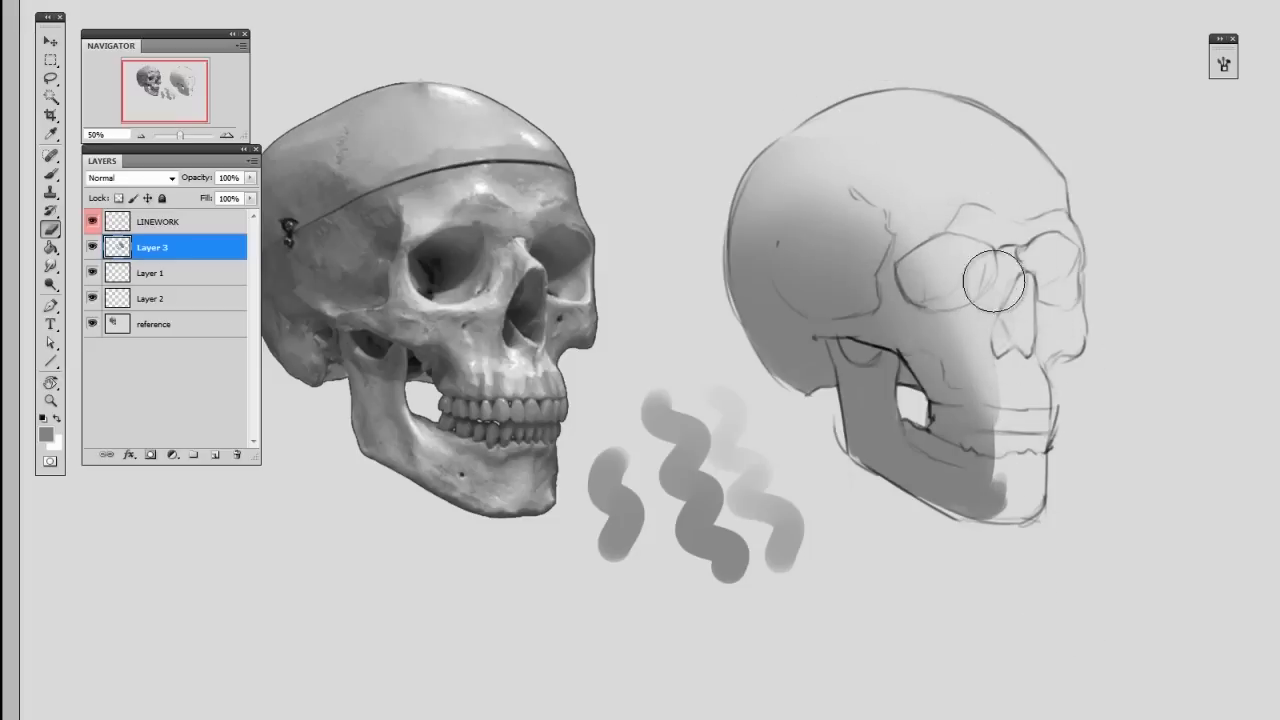
pyautogui.moveTo(995, 282); pyautogui.dragTo(1047, 443)
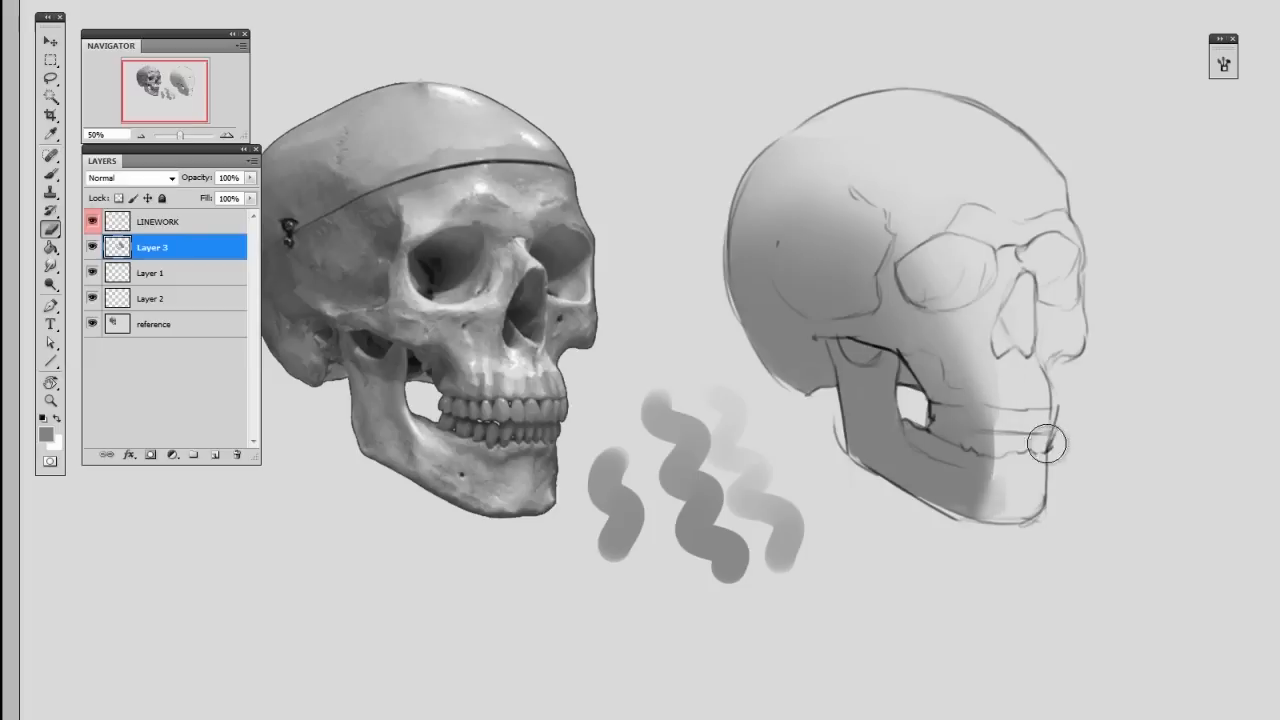
pyautogui.moveTo(1047, 443); pyautogui.dragTo(1005, 445)
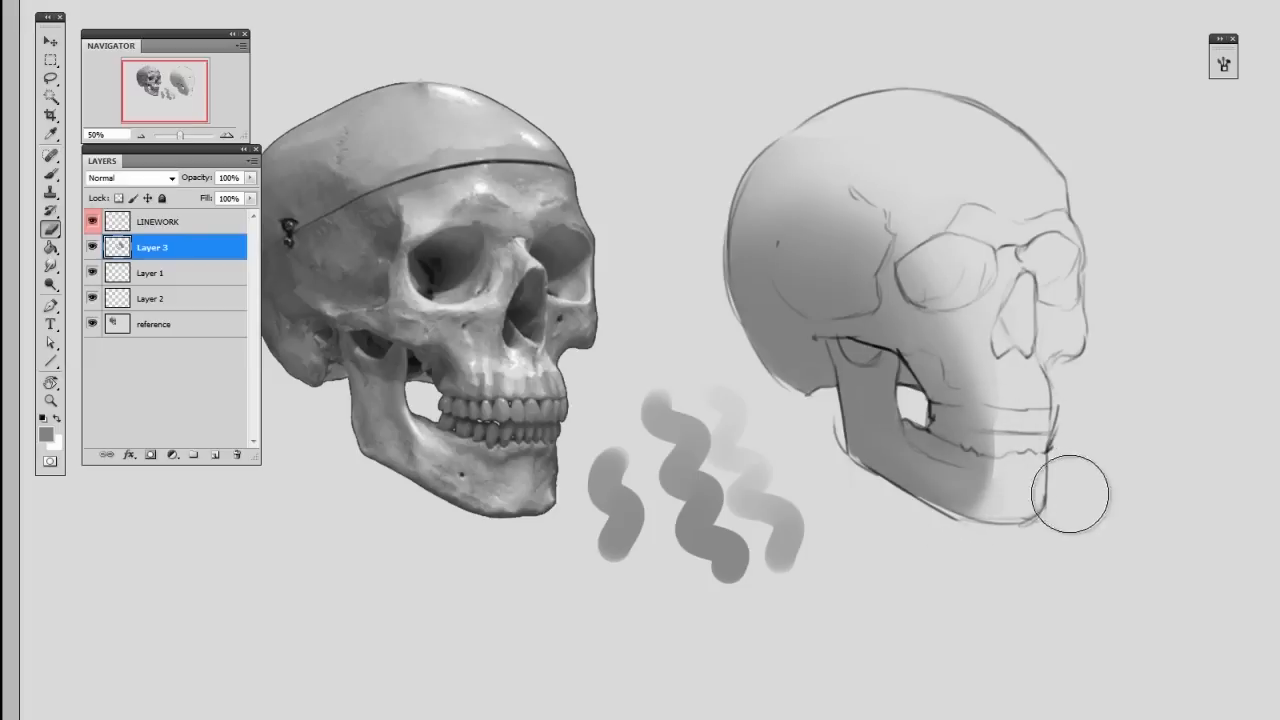
pyautogui.moveTo(1070, 495); pyautogui.dragTo(1005, 343)
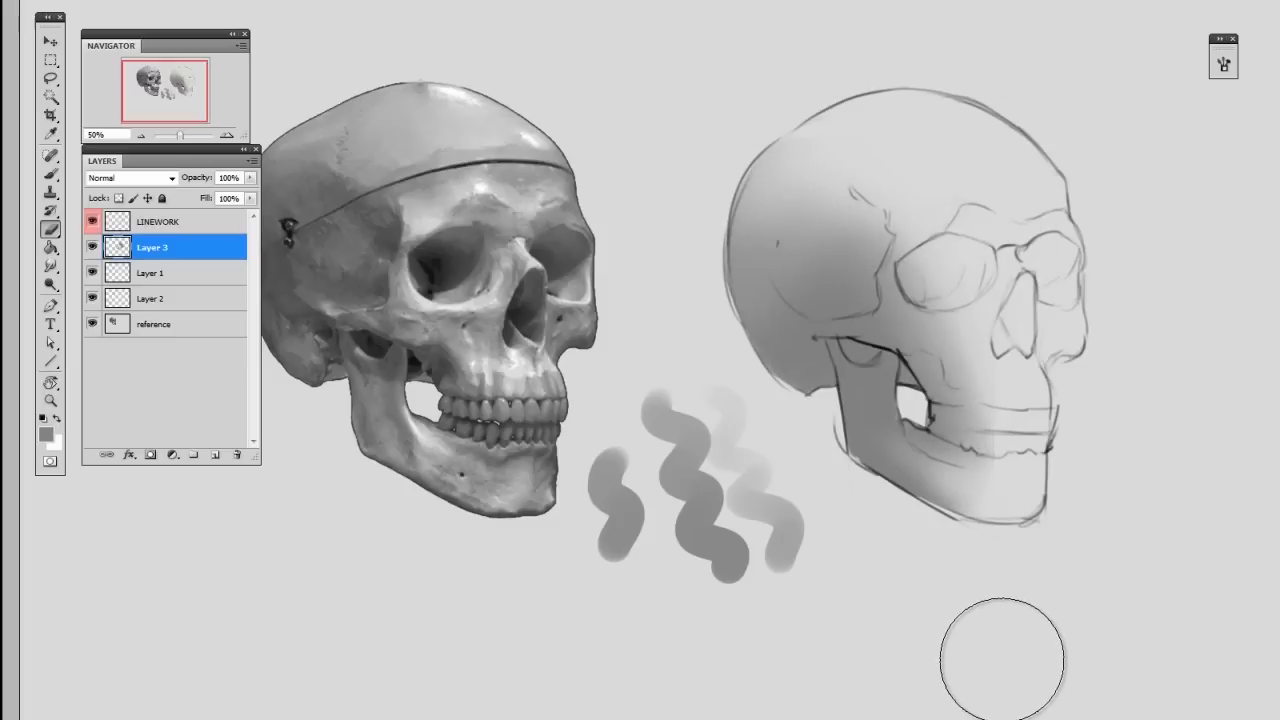
pyautogui.moveTo(1122, 517)
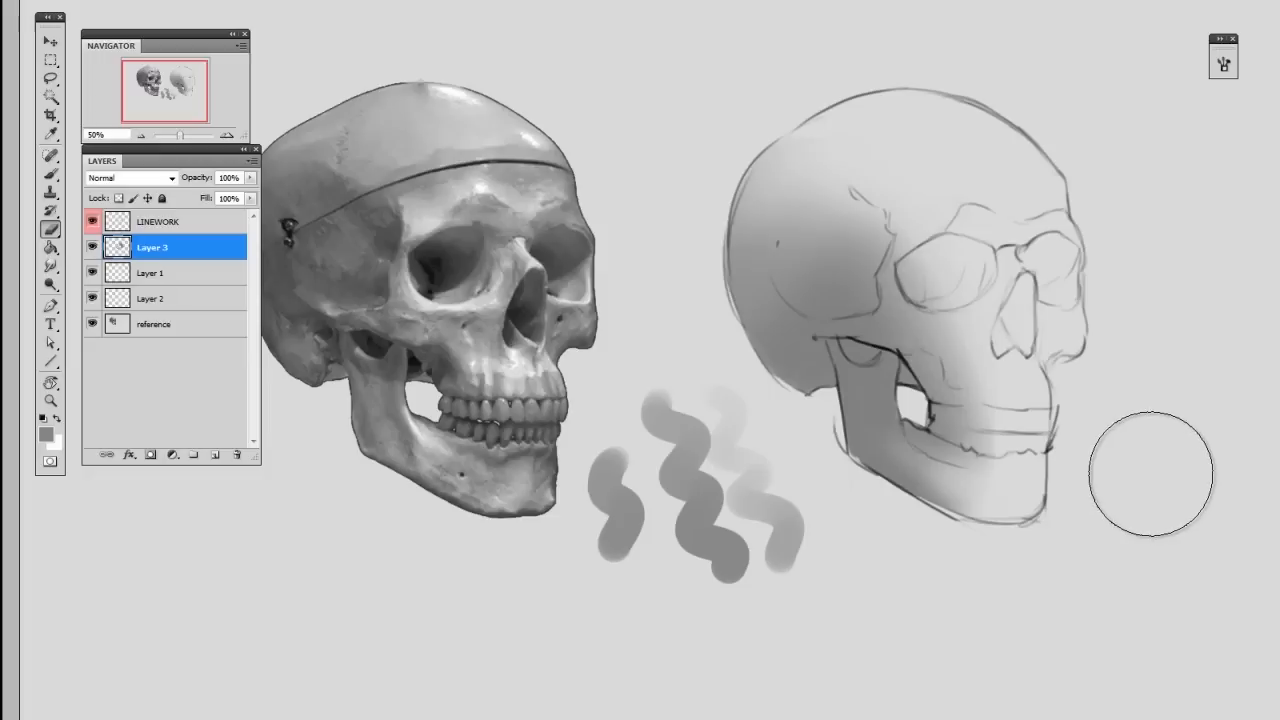
pyautogui.moveTo(1135, 483)
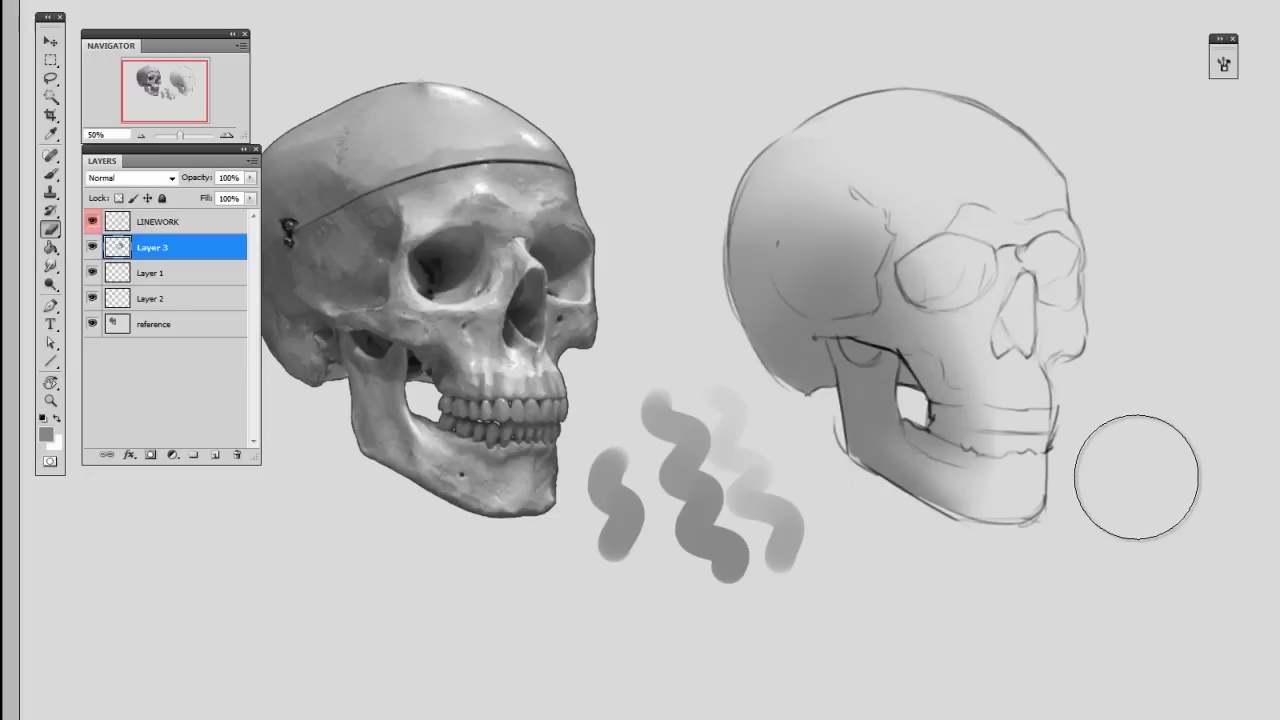
pyautogui.moveTo(1097, 480)
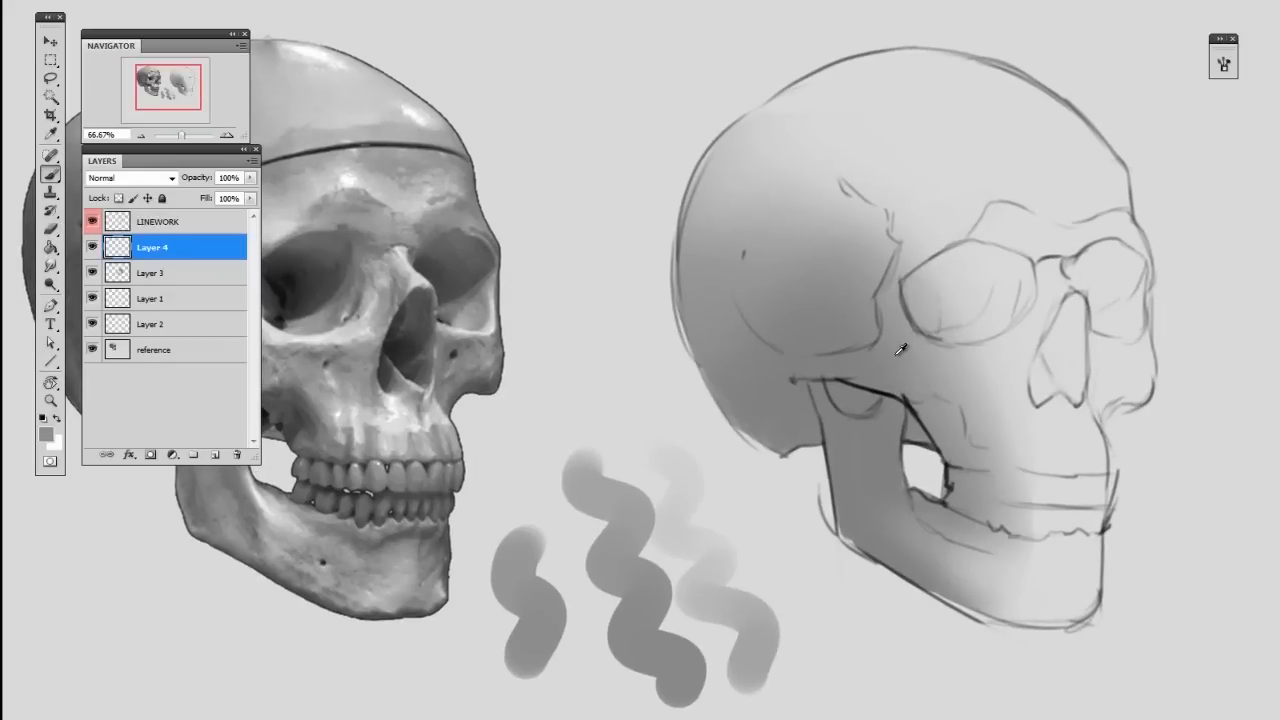
# - Sample a darker gray and fill the skull's eye socket with hard brush strokes
pyautogui.click(44, 431)
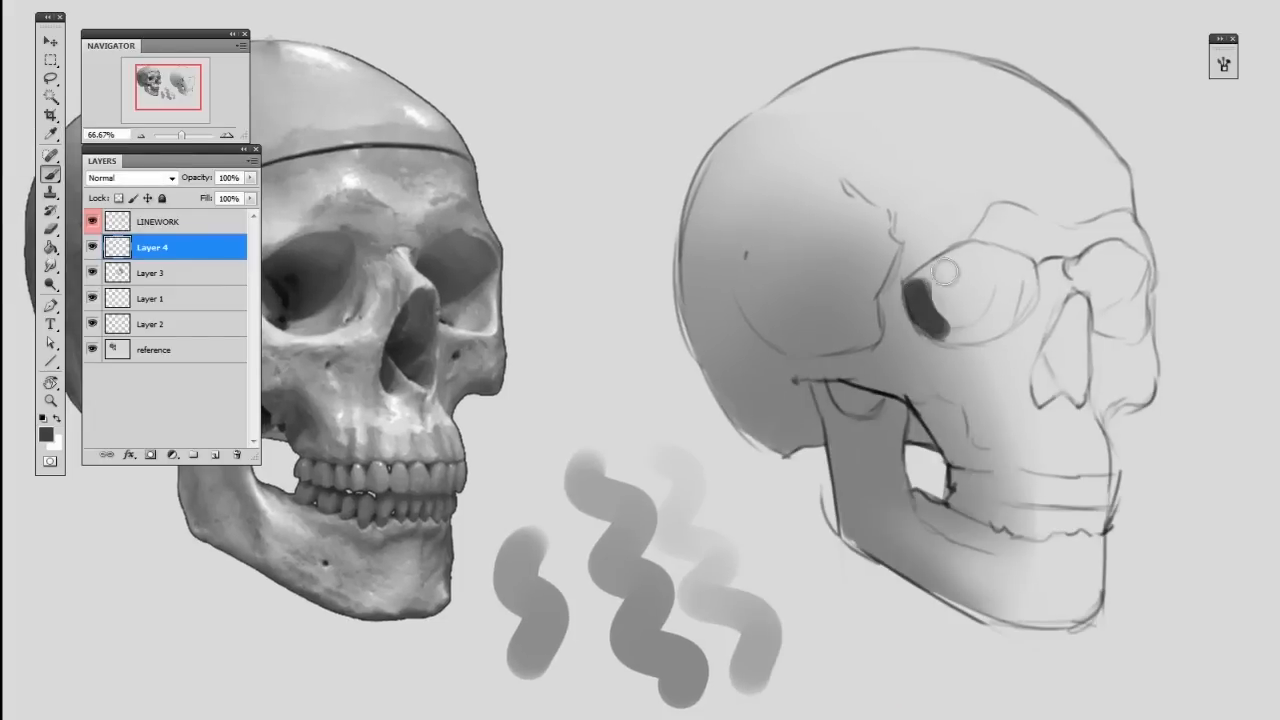
pyautogui.moveTo(945, 275); pyautogui.dragTo(875, 335)
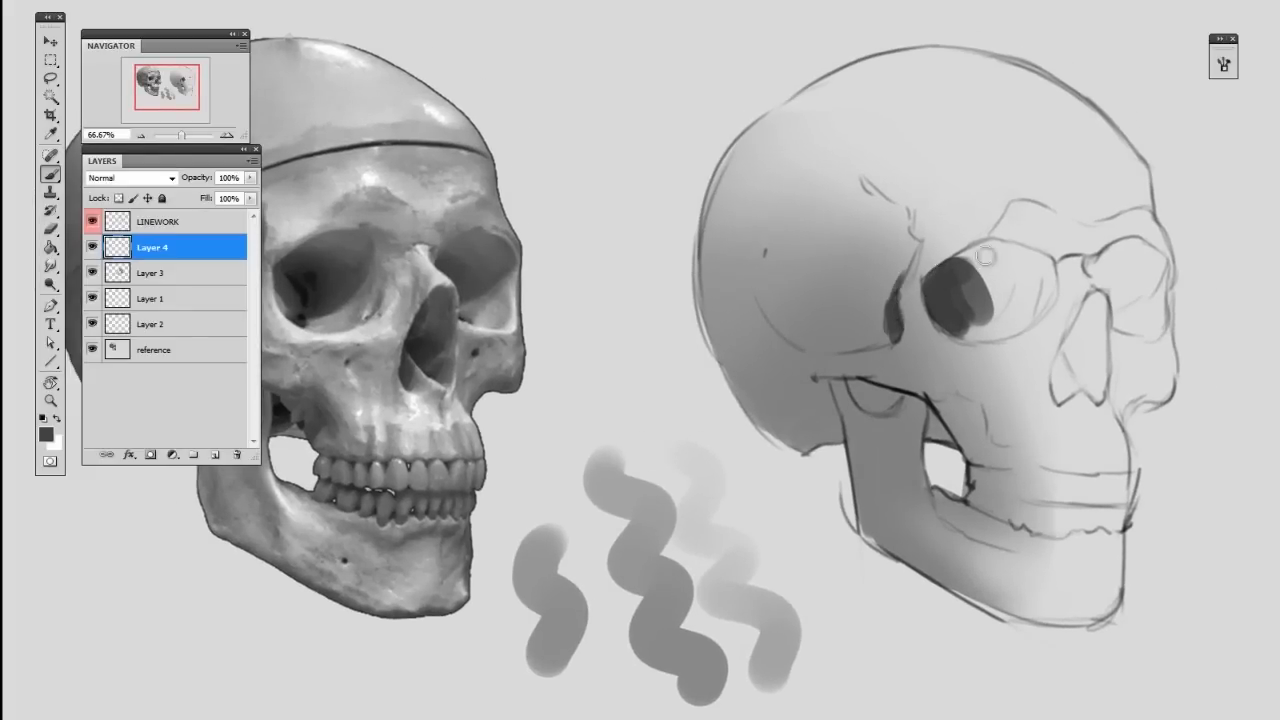
pyautogui.moveTo(980, 260); pyautogui.dragTo(970, 313)
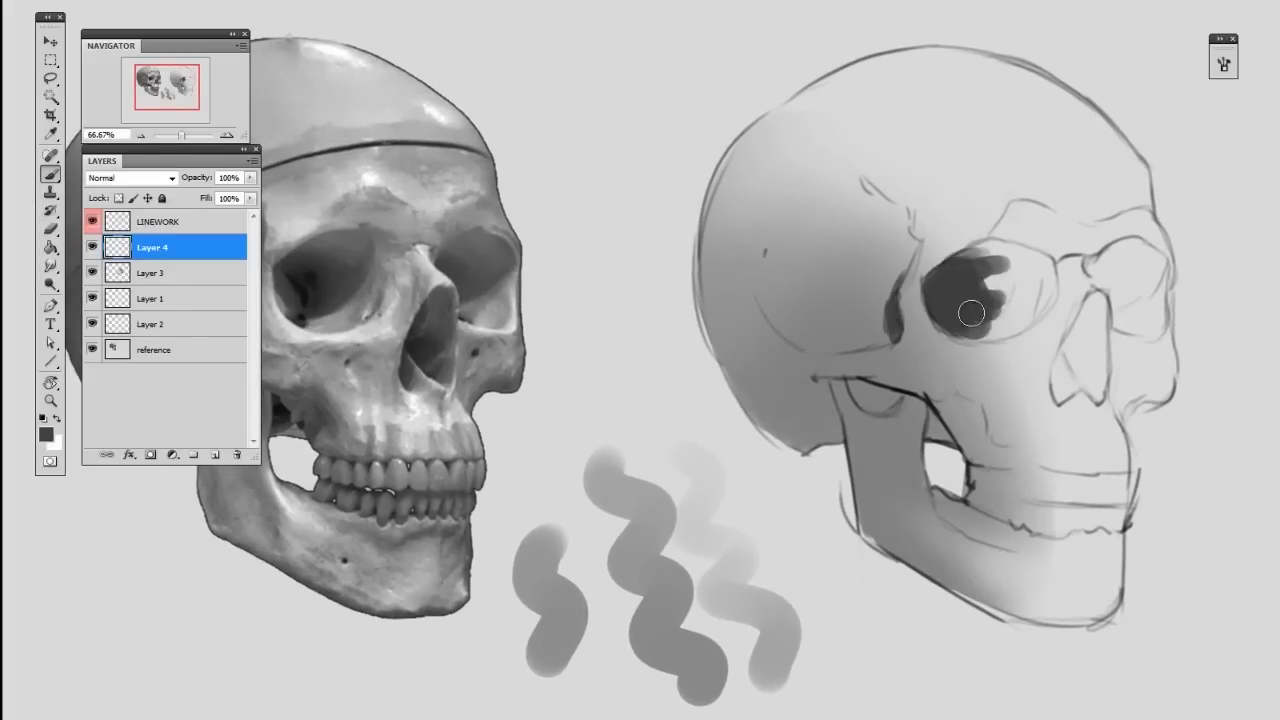
pyautogui.moveTo(970, 313); pyautogui.dragTo(988, 300)
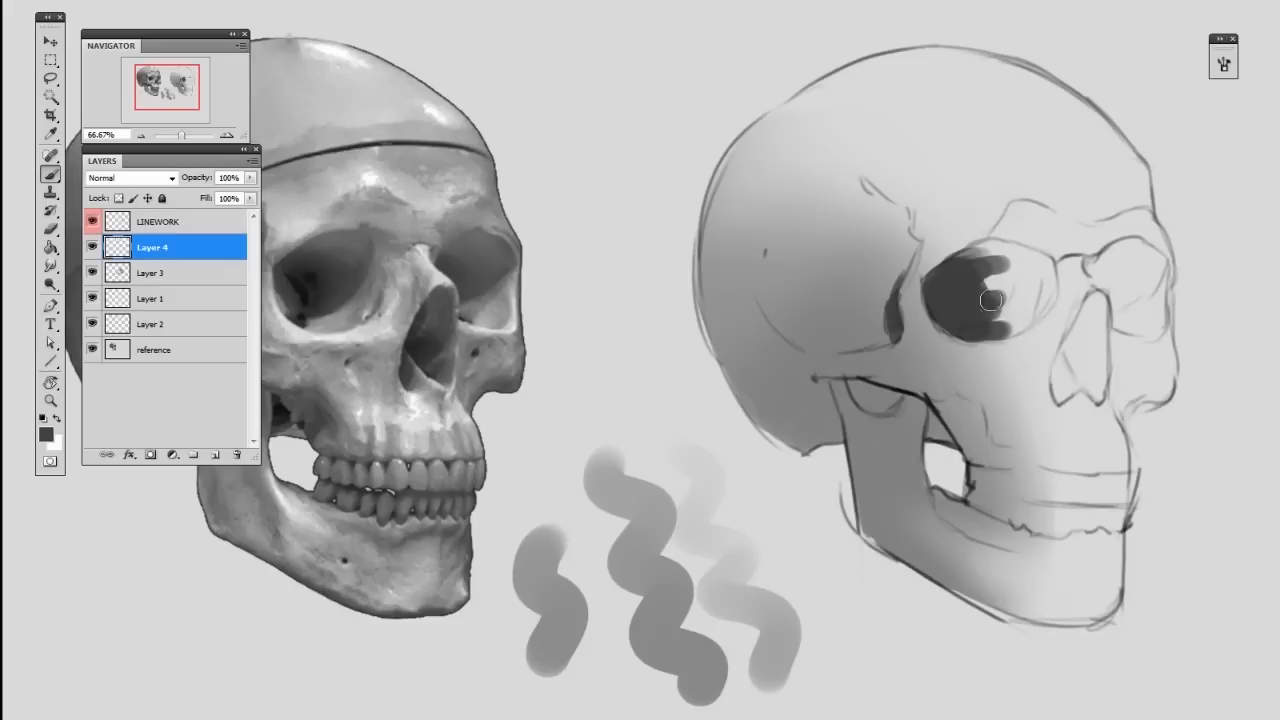
pyautogui.moveTo(988, 301); pyautogui.dragTo(1000, 277)
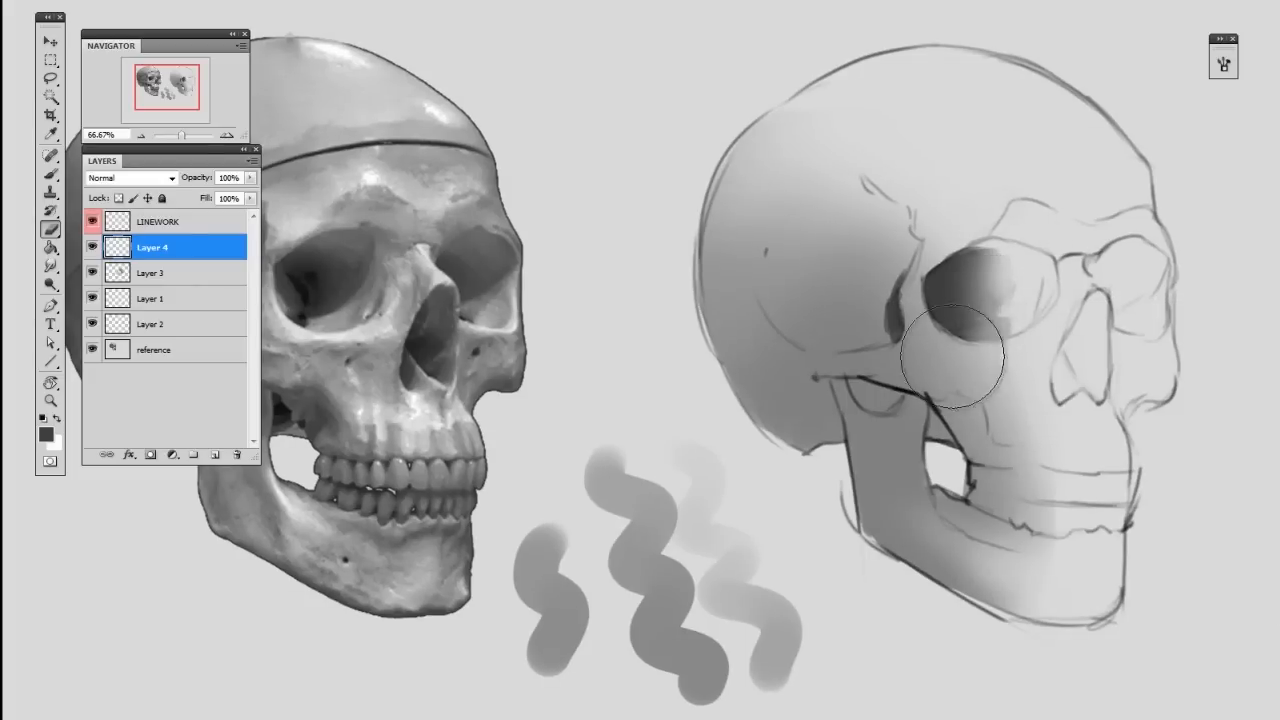
# - Fade the lower edge of the eye socket shadow with the soft eraser
pyautogui.moveTo(945, 355); pyautogui.dragTo(875, 313)
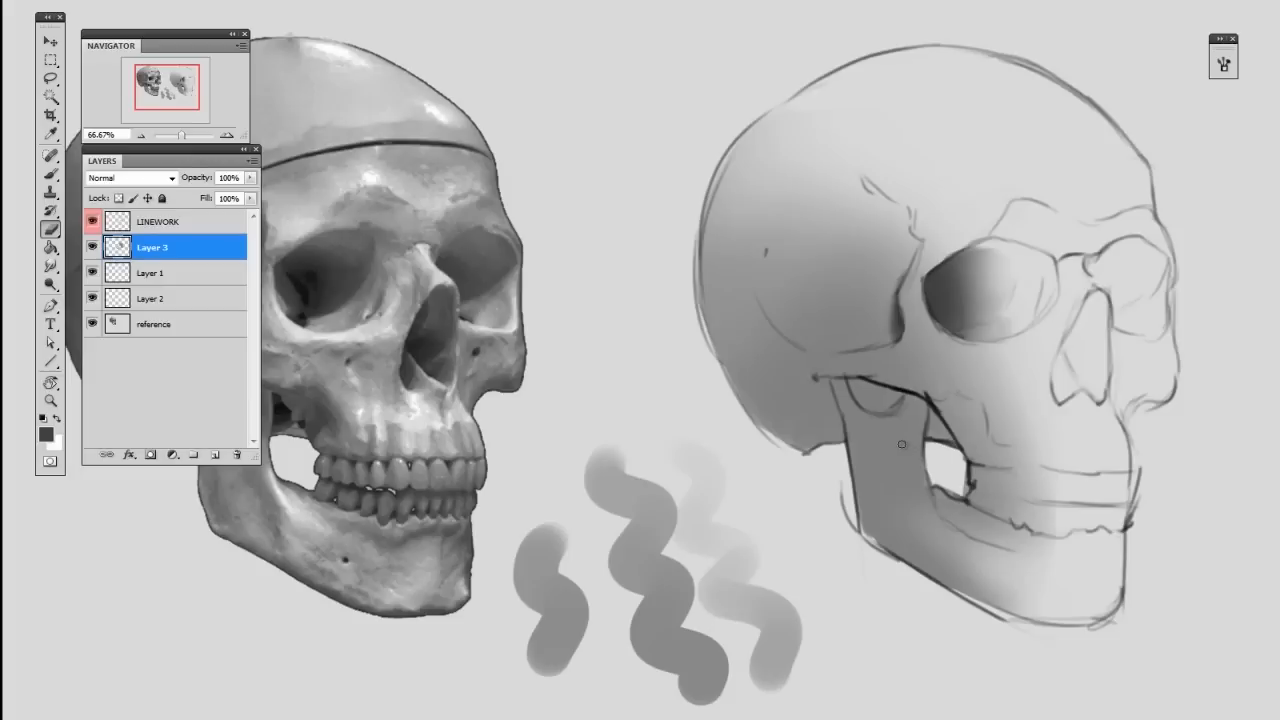
pyautogui.moveTo(951, 505)
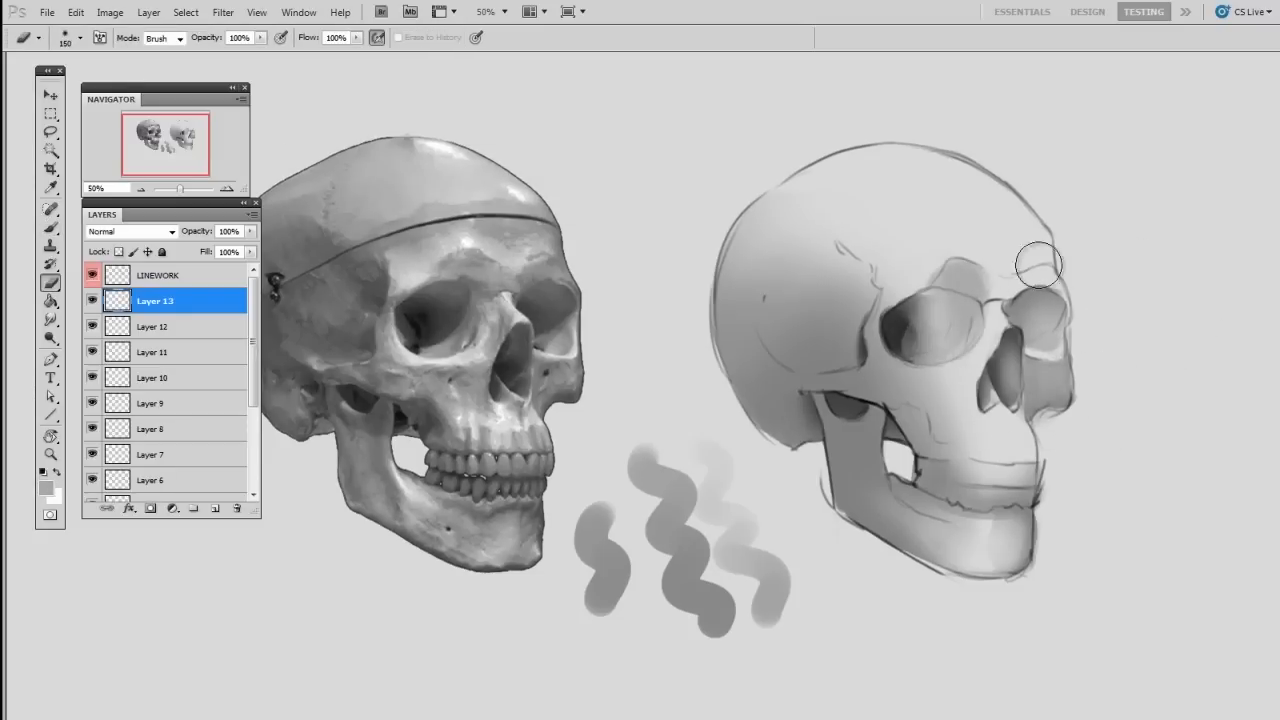
# - Shade the right brow, forehead, temple edge and the area beneath the cheekbone
pyautogui.moveTo(1038, 265); pyautogui.dragTo(960, 273)
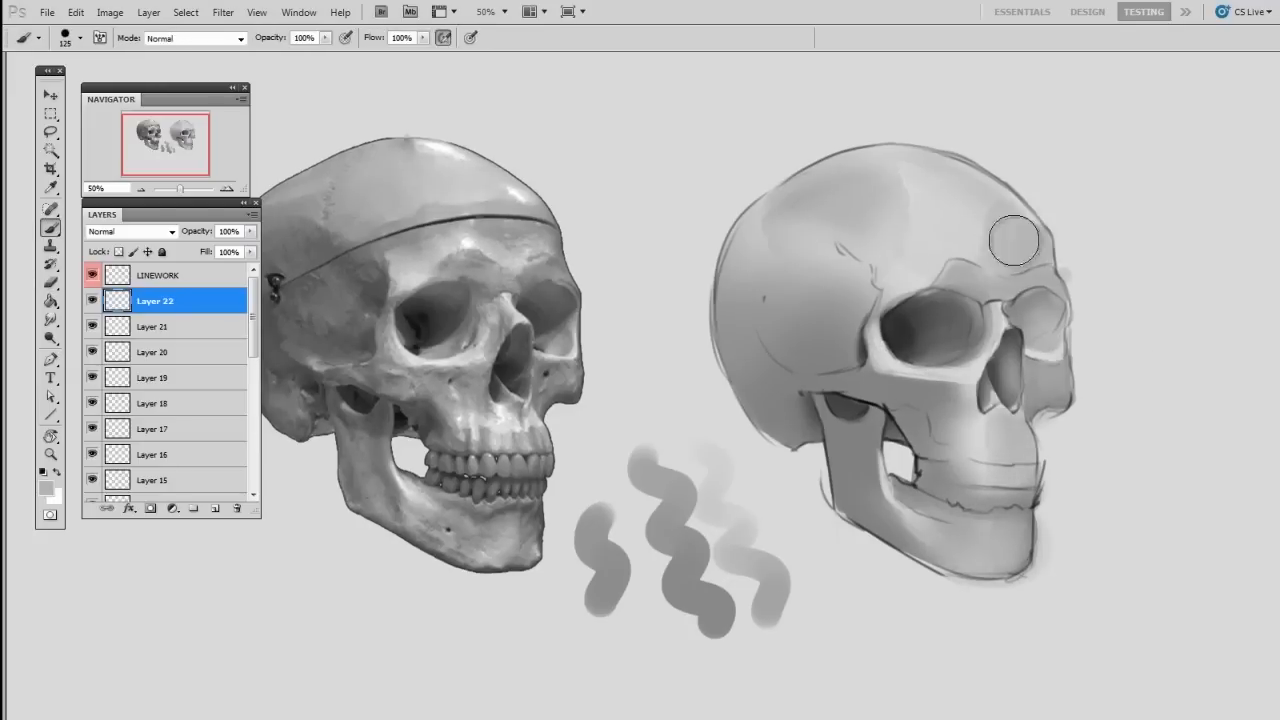
pyautogui.moveTo(1013, 240); pyautogui.dragTo(1034, 315)
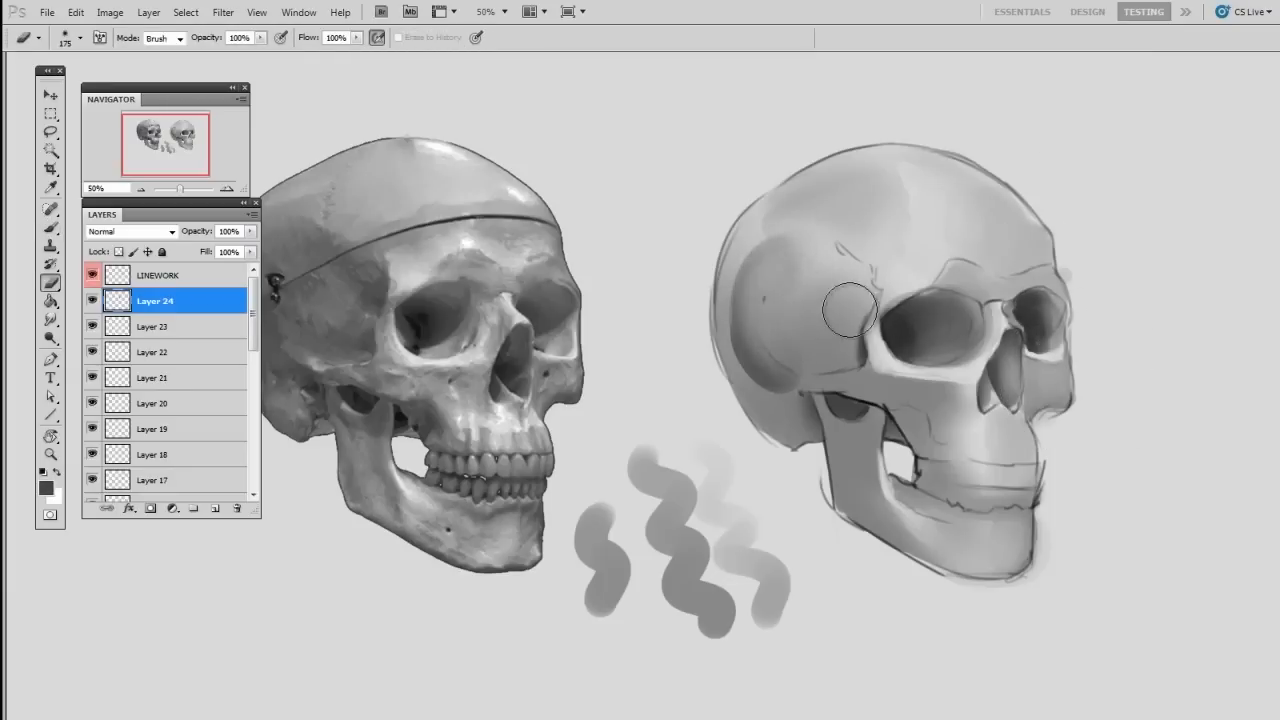
pyautogui.moveTo(850, 310); pyautogui.dragTo(860, 250)
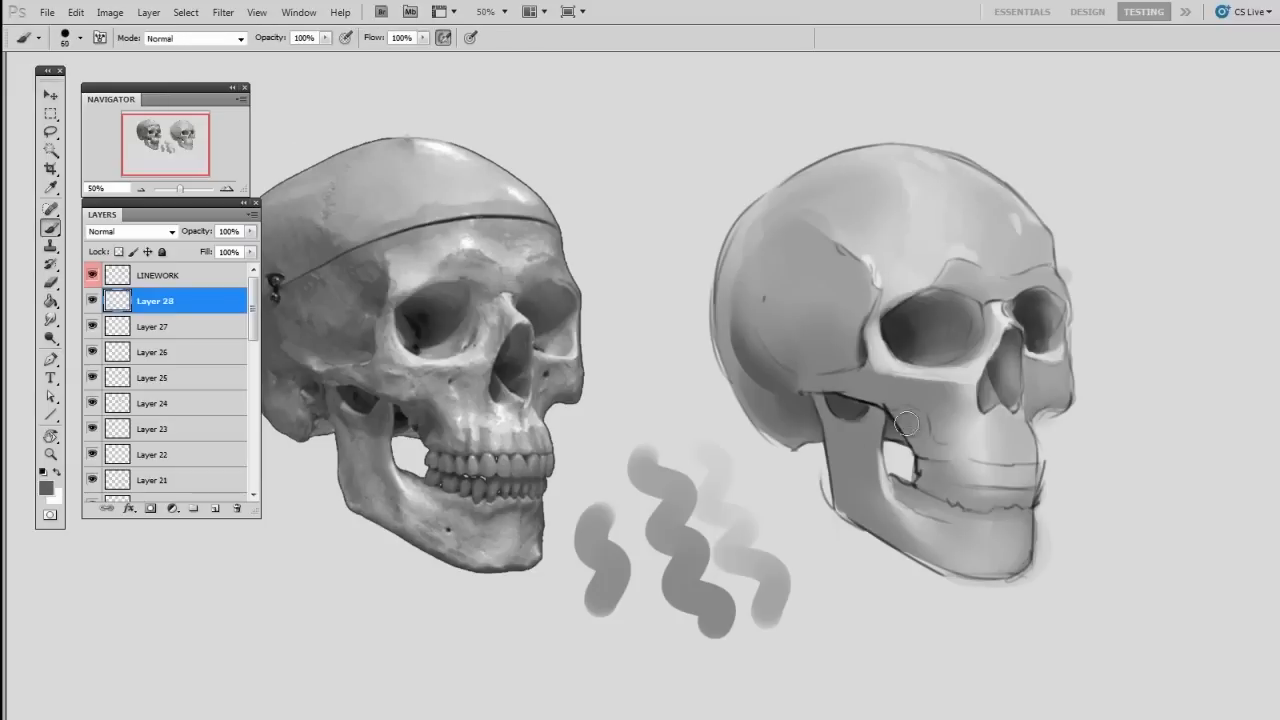
pyautogui.moveTo(905, 423); pyautogui.dragTo(925, 412)
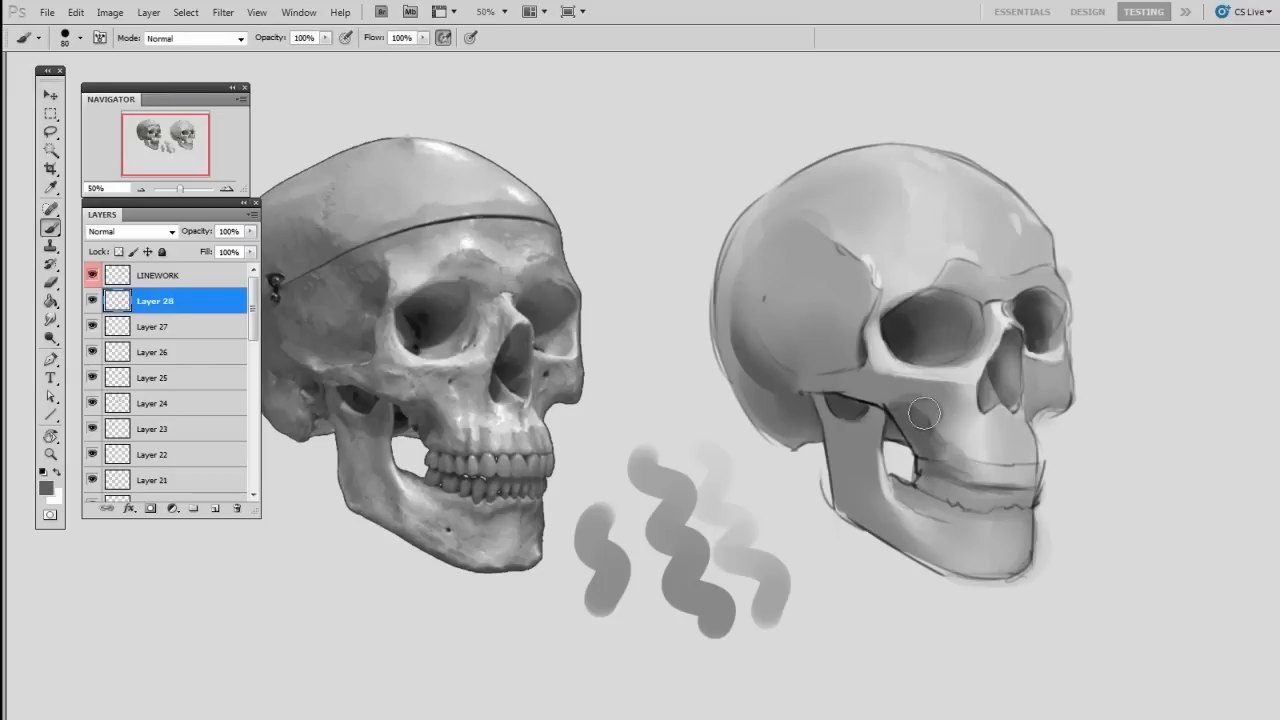